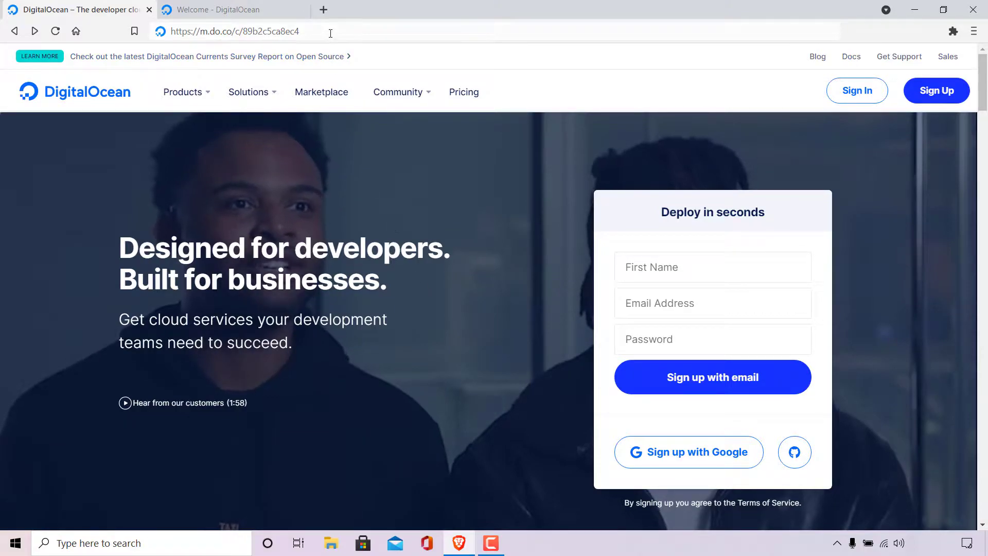
Load the referral invite link and choose email sign-up, starting at the First Name field.
left_click(234, 31)
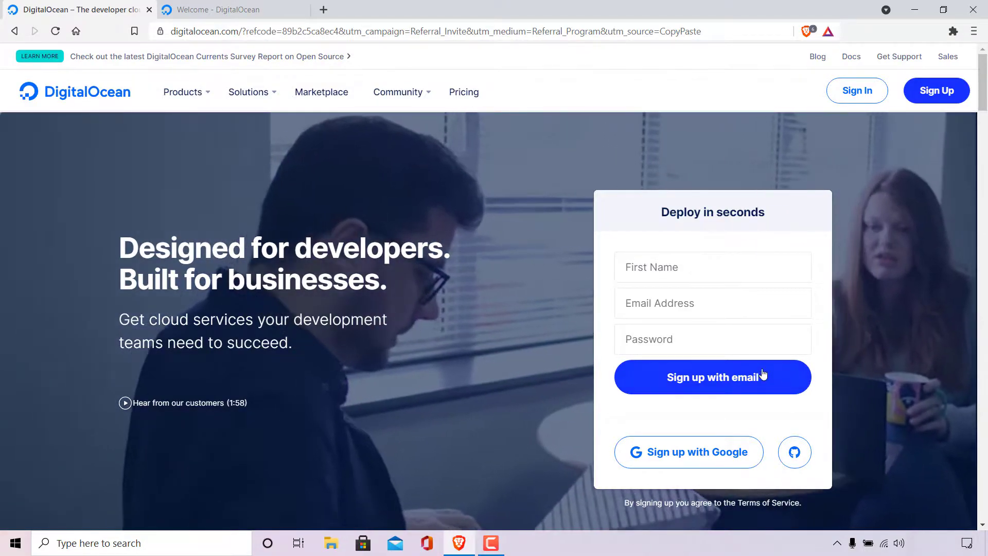
left_click(712, 377)
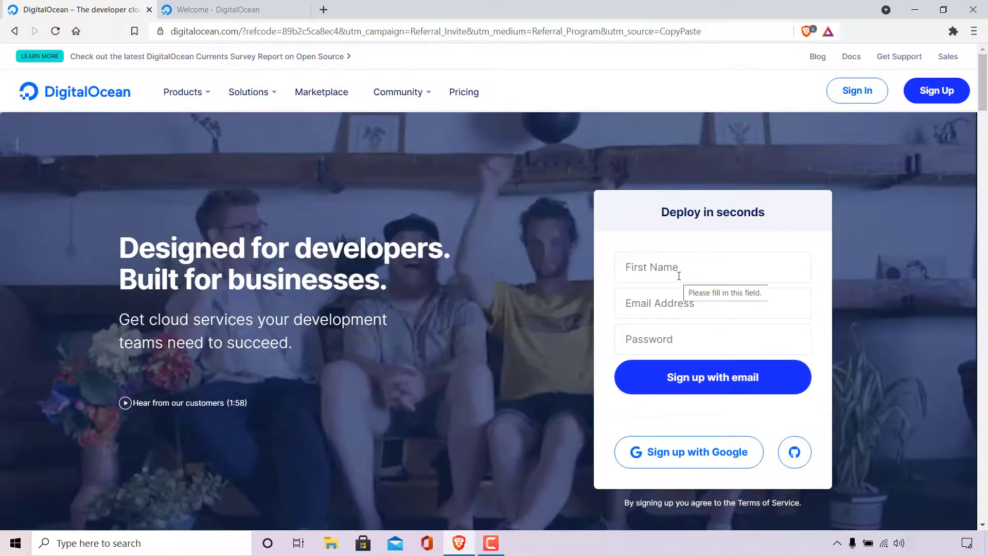
left_click(713, 303)
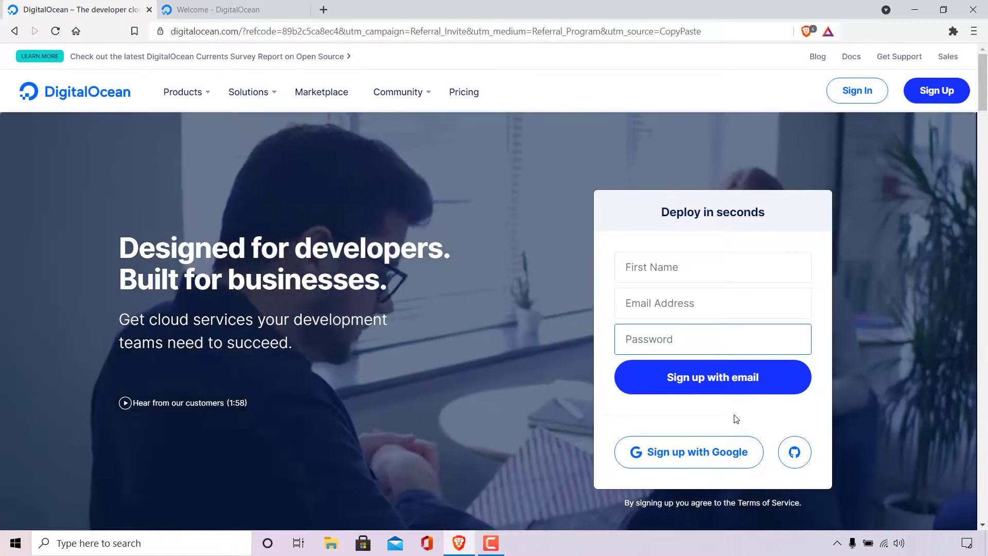
Switch to the signed-in Welcome - DigitalOcean browser tab.
left_click(223, 9)
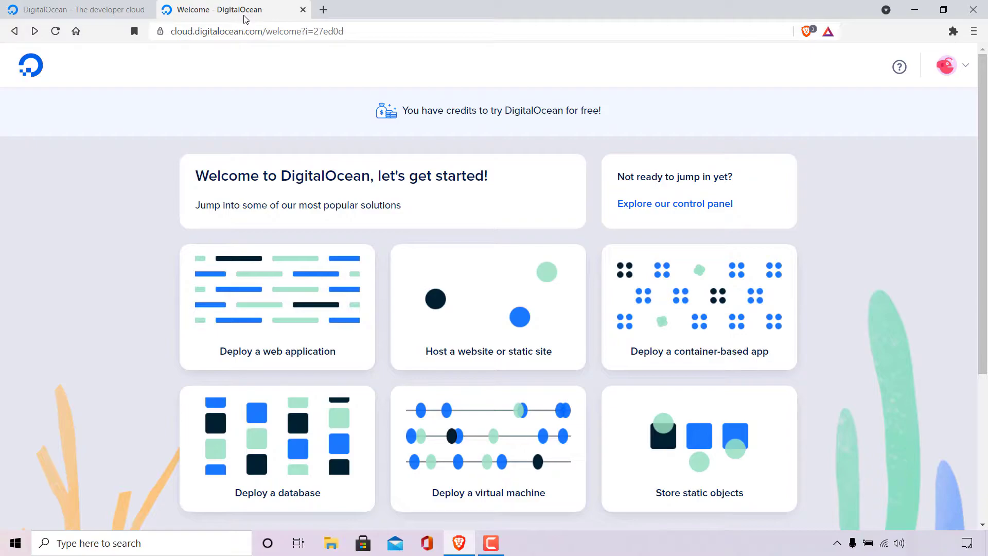
mouse_move(299, 68)
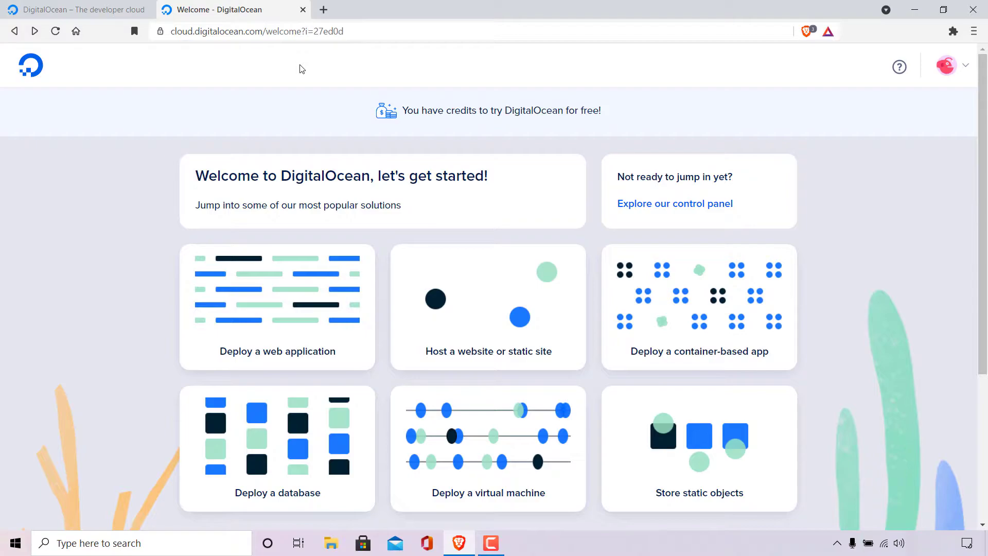
mouse_move(436, 130)
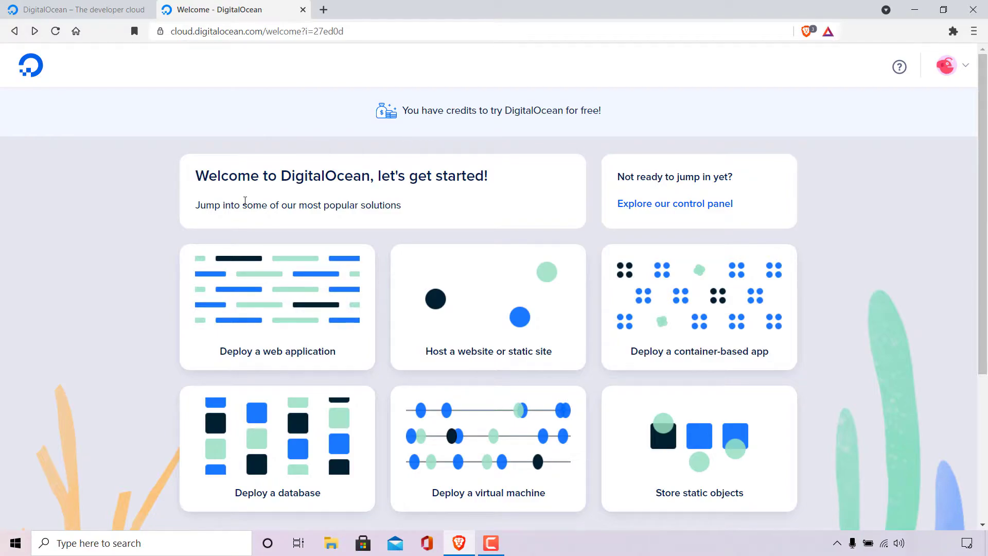
mouse_move(447, 200)
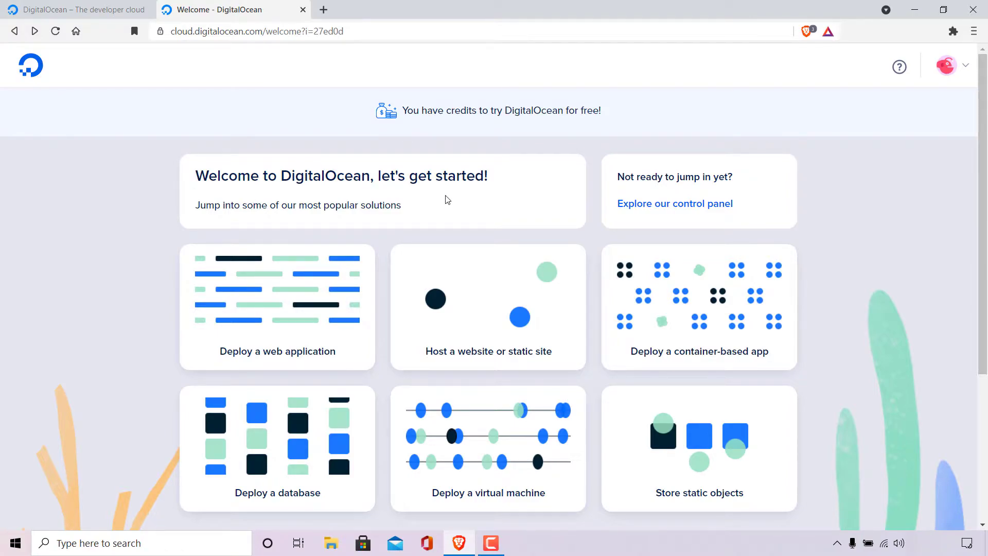
mouse_move(350, 231)
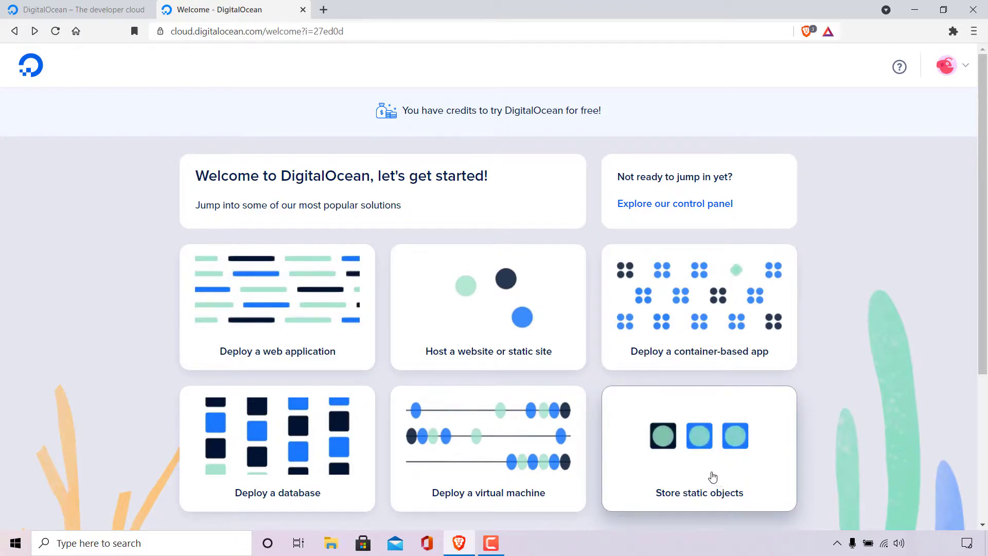
mouse_move(638, 190)
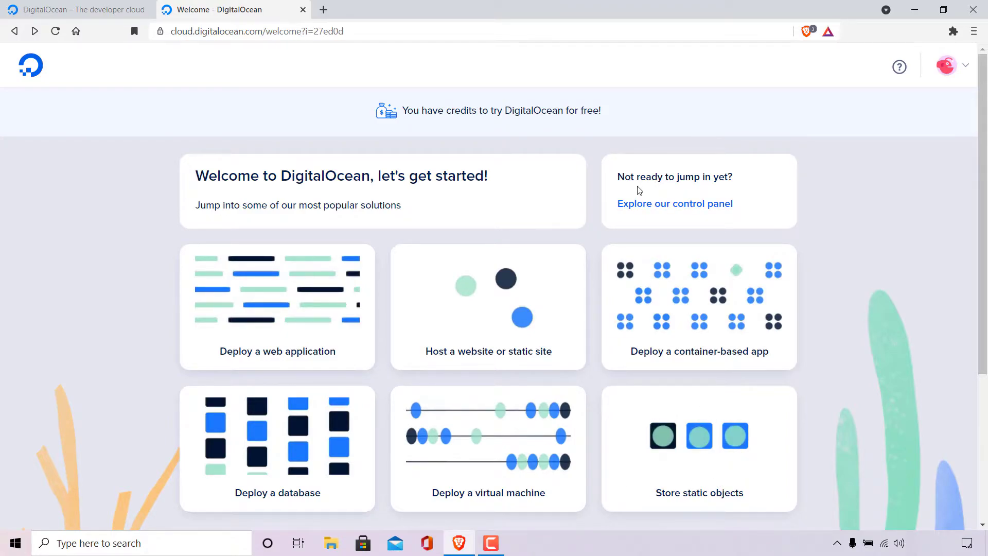
mouse_move(687, 192)
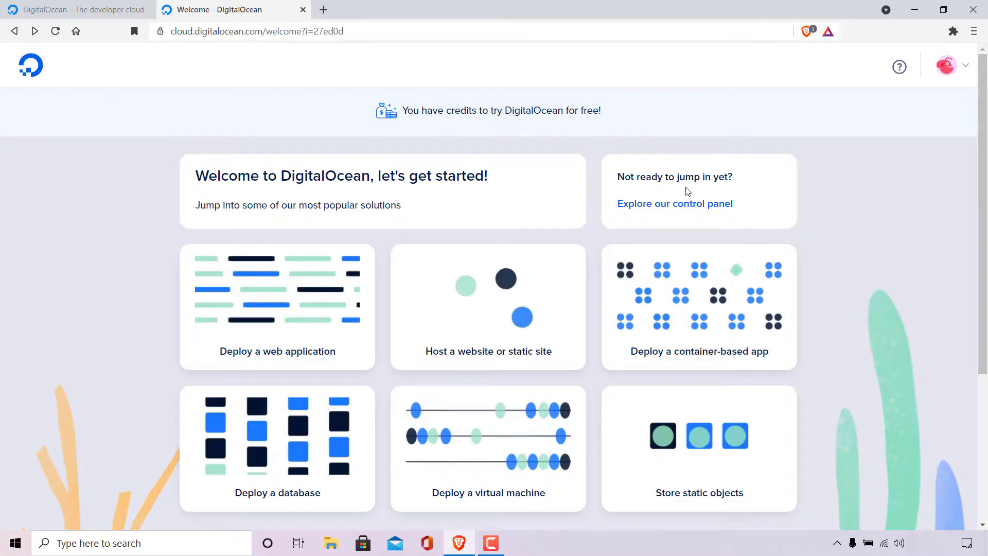
mouse_move(674, 204)
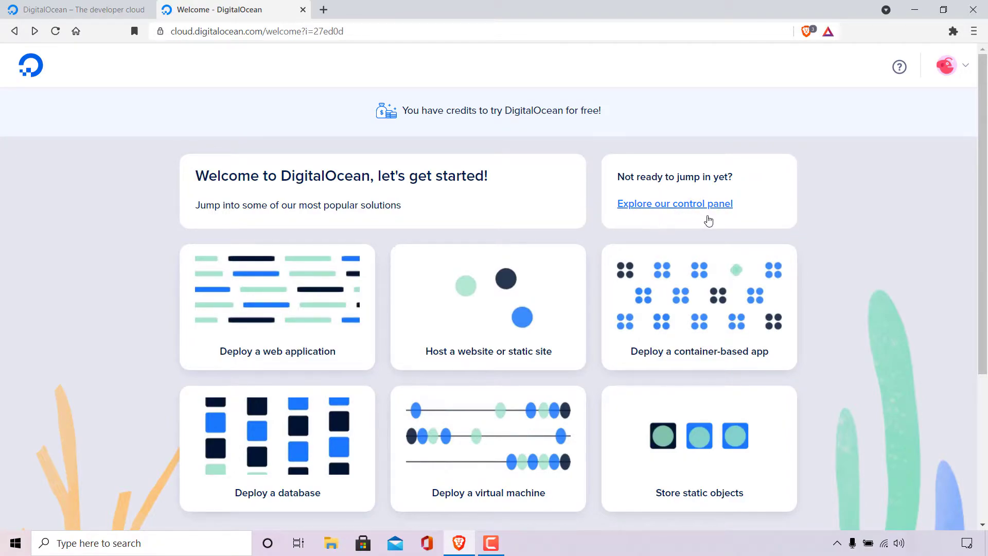
Go to the control panel and bring up the websplaining project's resources page.
left_click(675, 202)
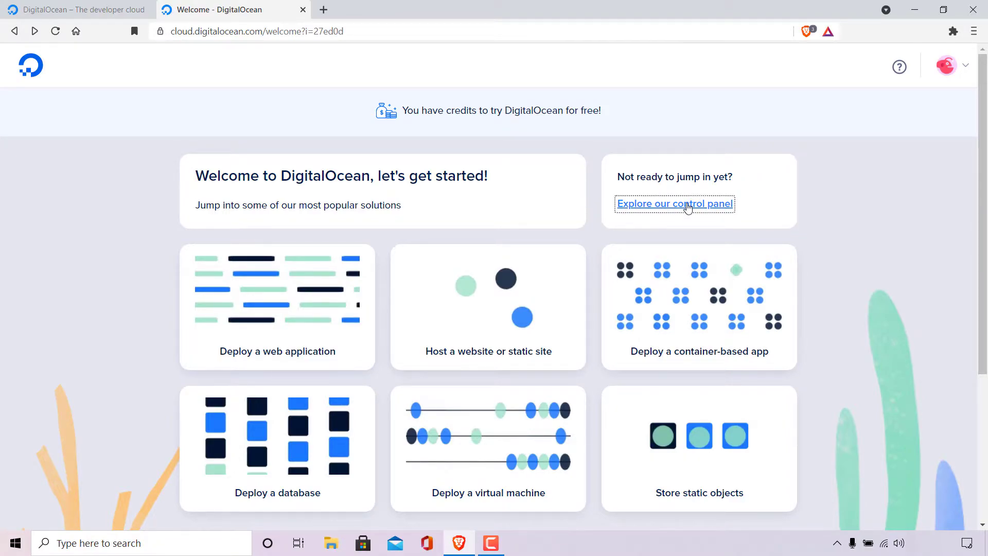
left_click(674, 204)
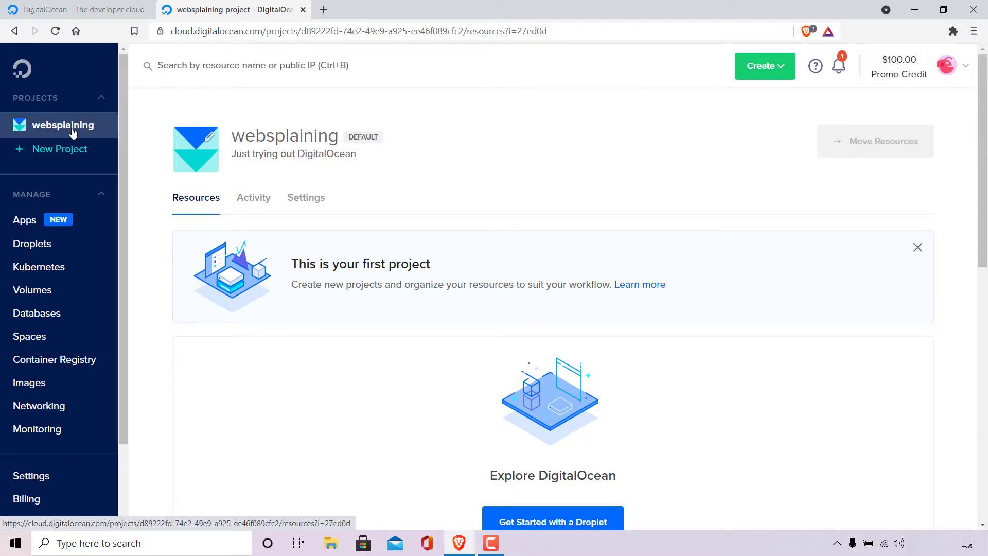
mouse_move(150, 128)
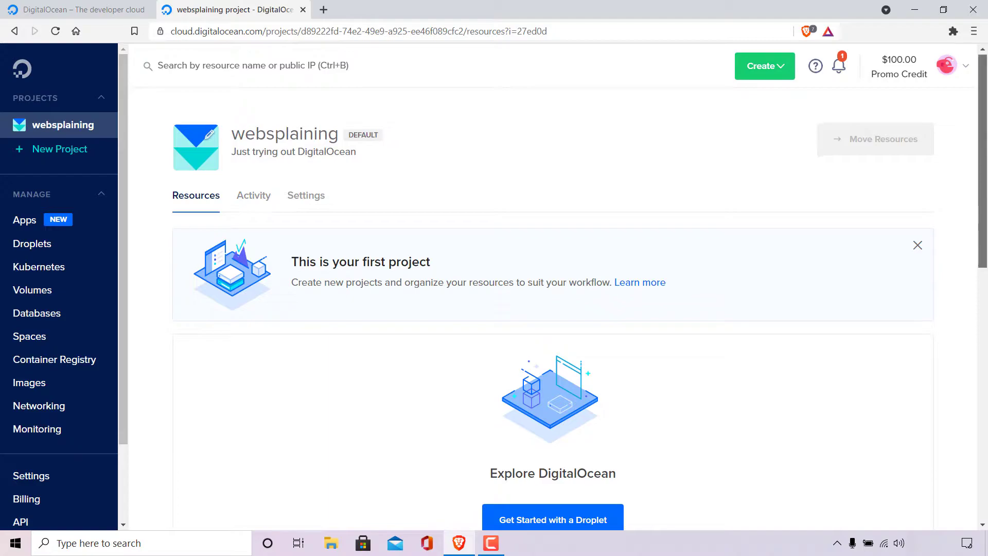
scroll("down", 3)
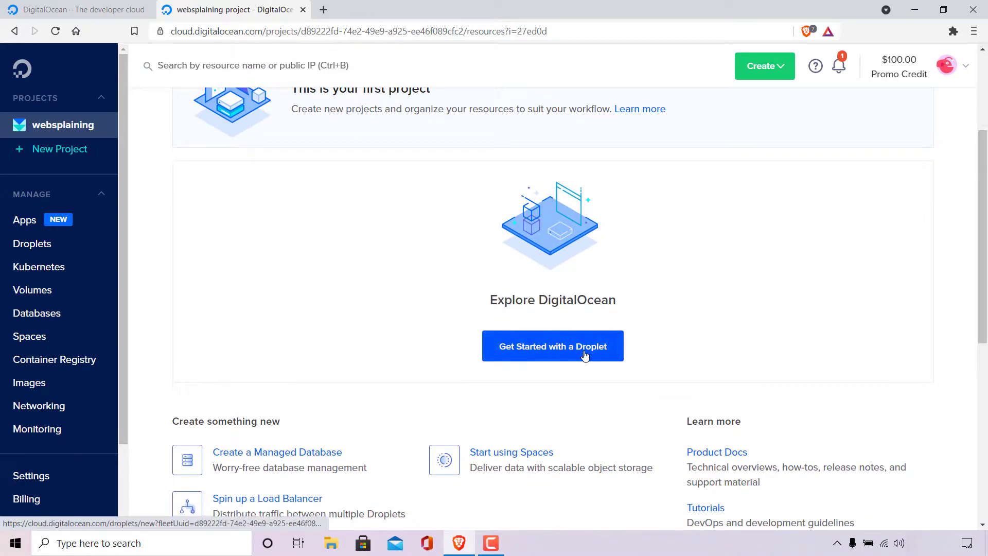
Begin a new droplet and choose Ubuntu 21.04 x64 as its image.
left_click(553, 346)
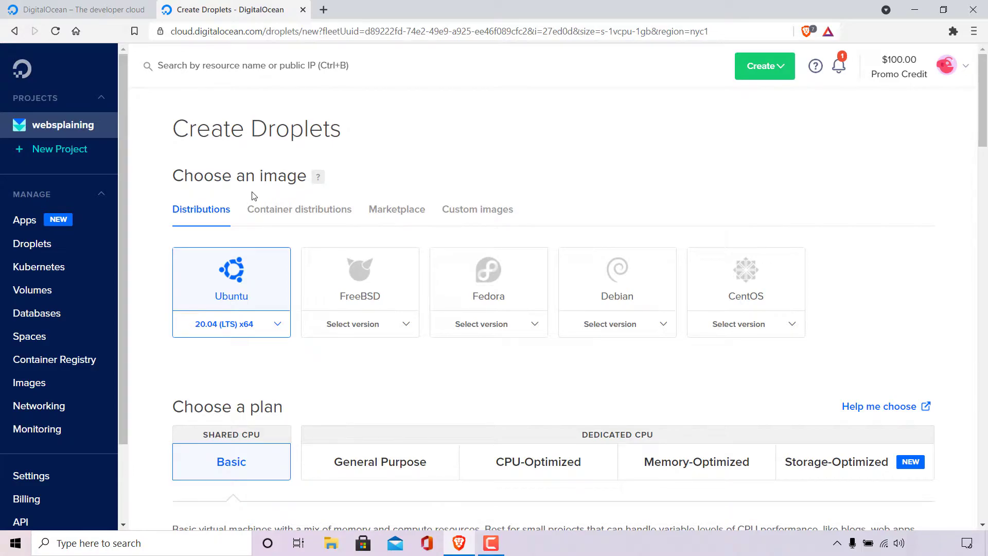
mouse_move(333, 226)
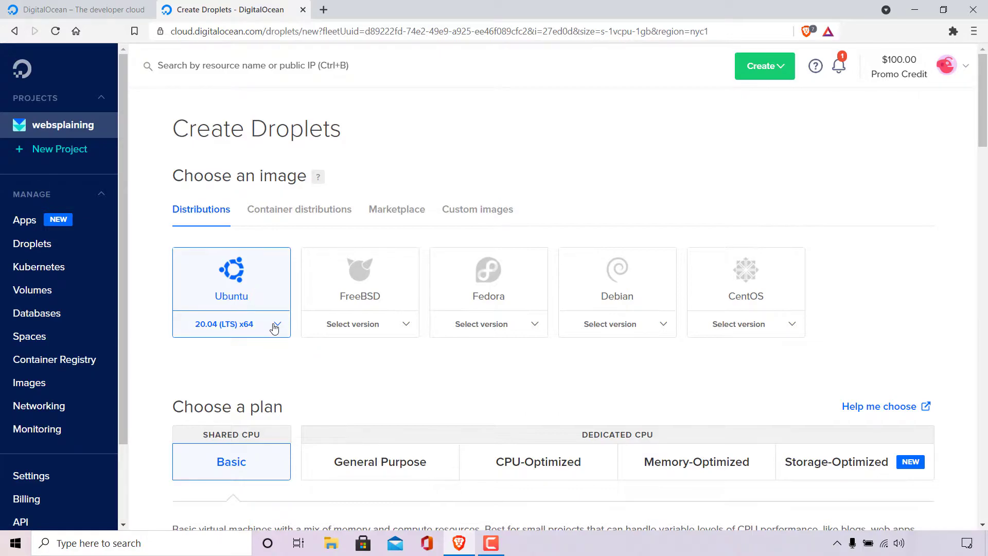
left_click(274, 327)
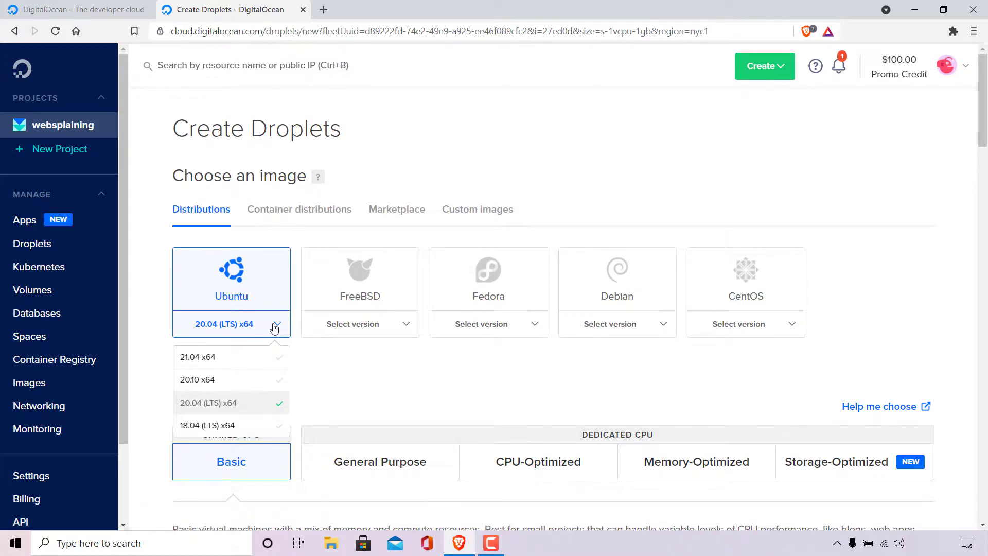
mouse_move(267, 358)
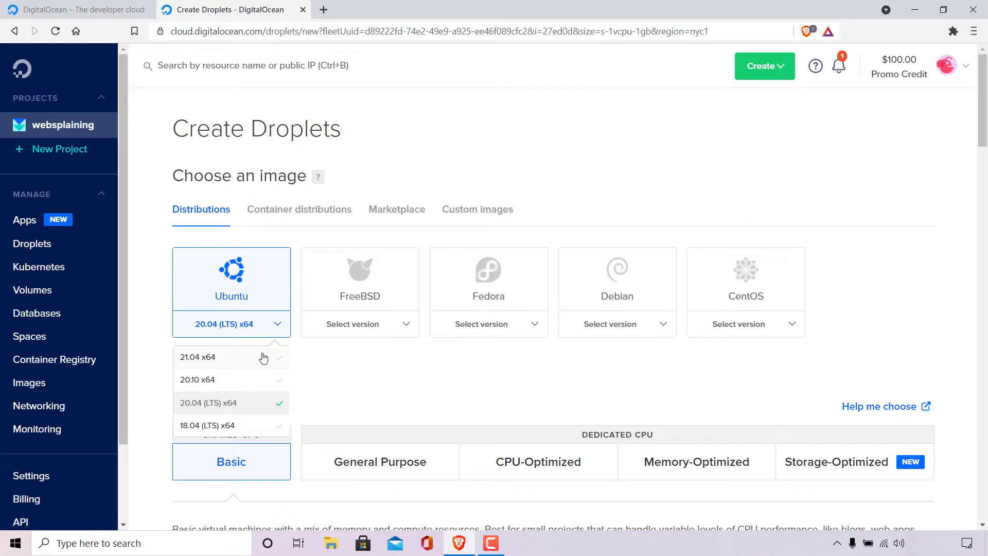
left_click(197, 357)
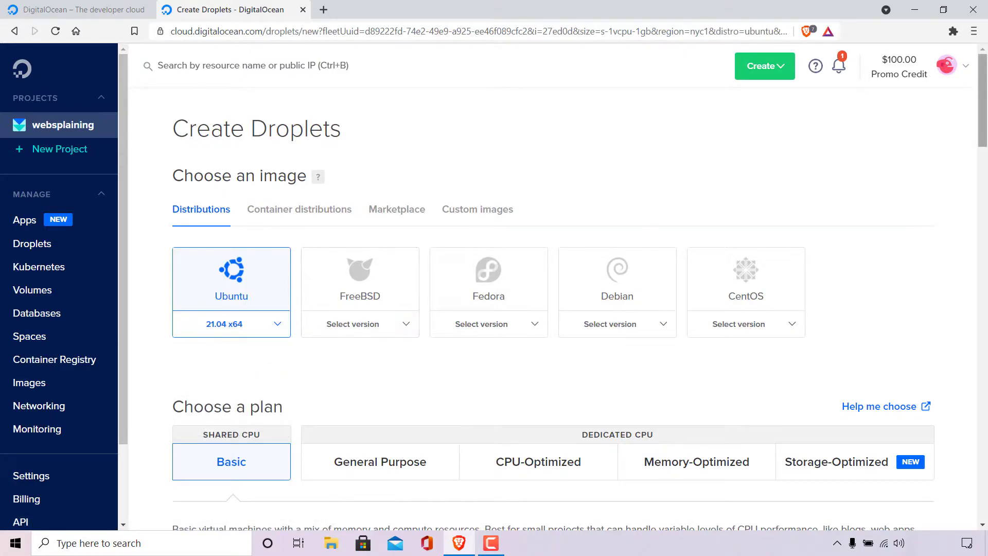
scroll("down", 3)
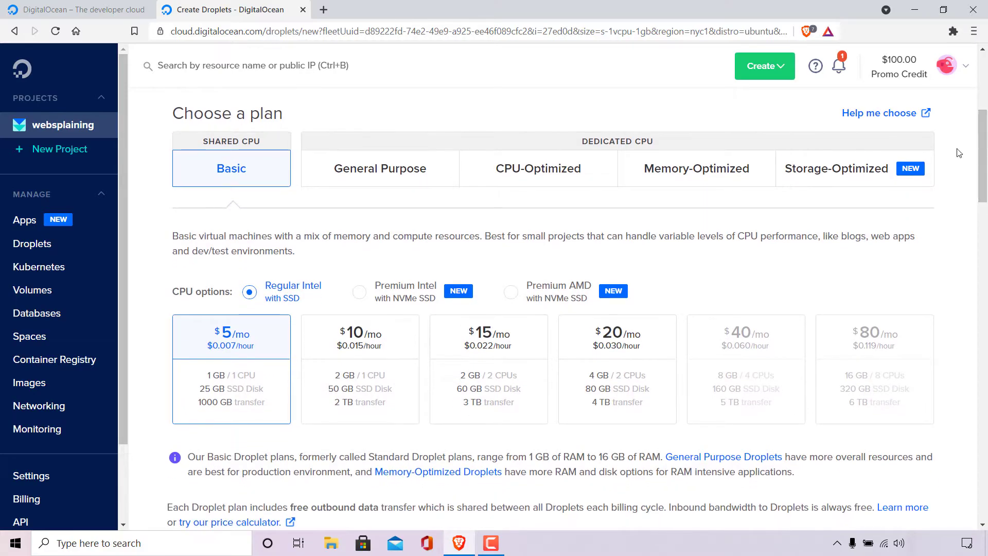
mouse_move(424, 209)
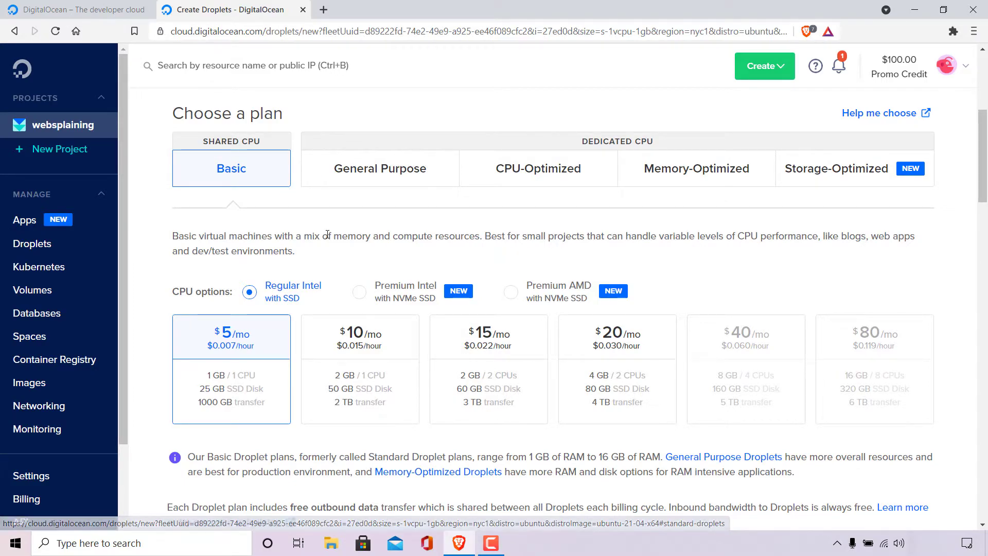
scroll("down", 3)
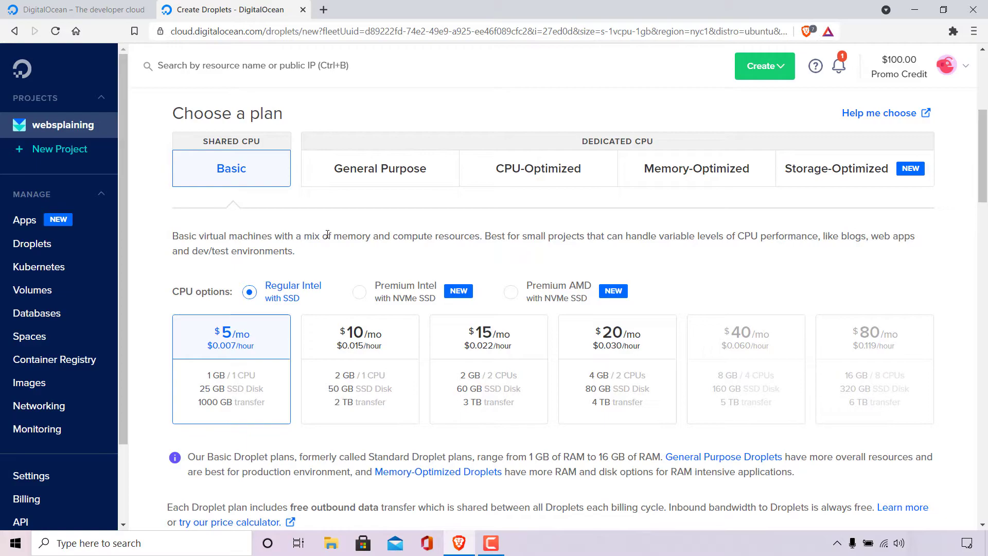
mouse_move(256, 314)
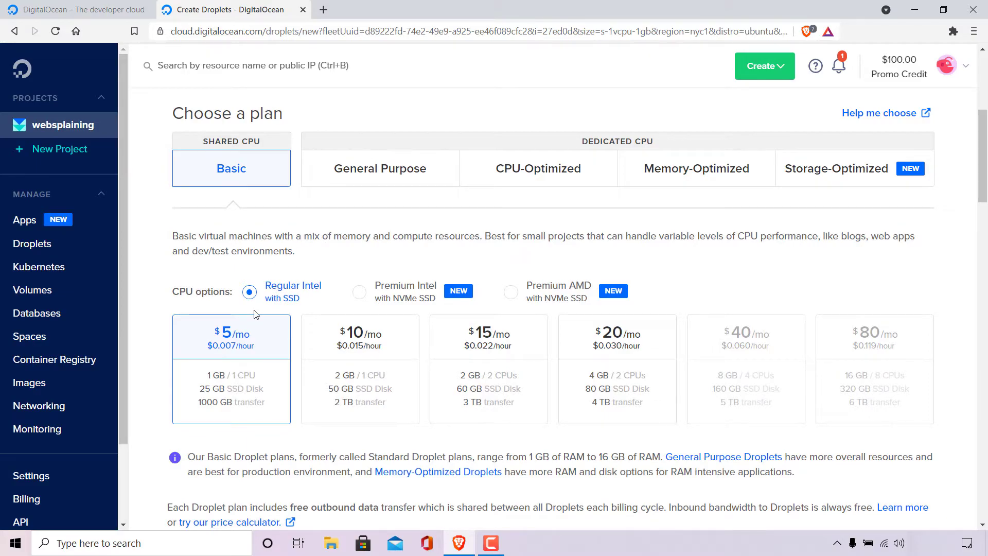
mouse_move(320, 302)
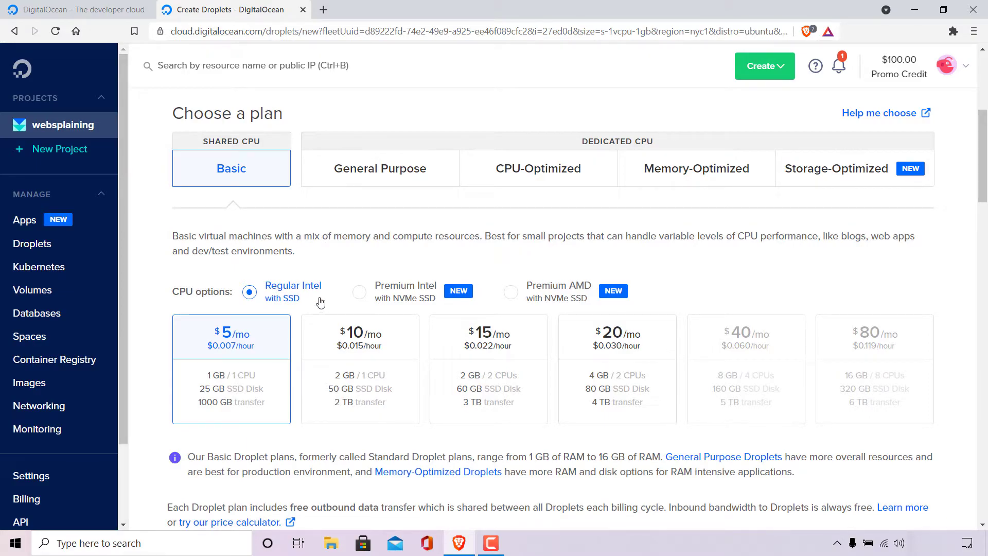
mouse_move(432, 304)
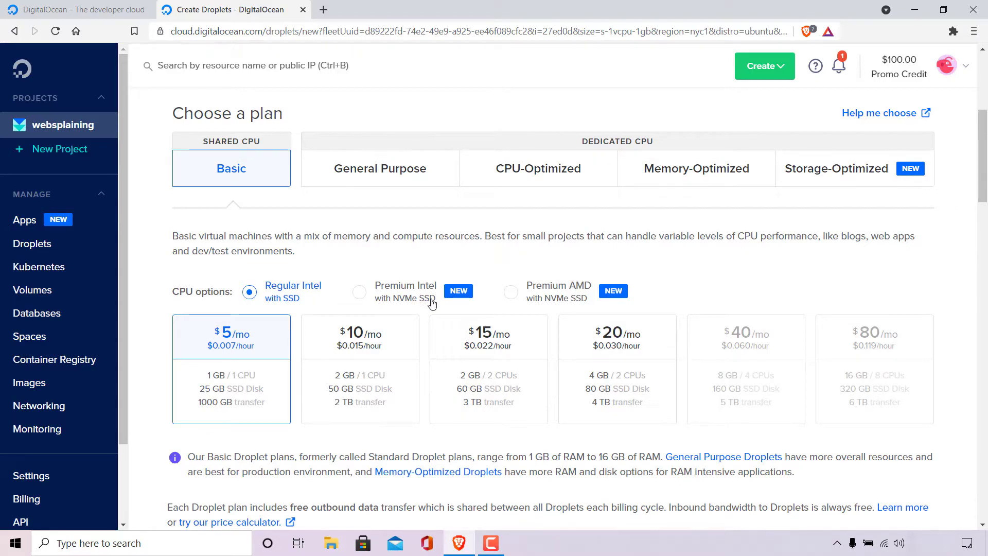
mouse_move(560, 292)
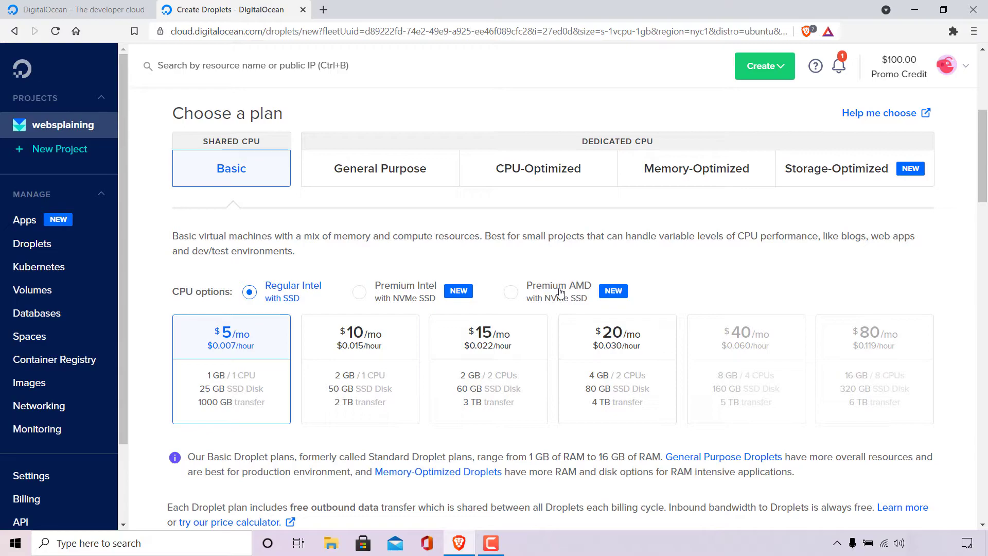
mouse_move(593, 301)
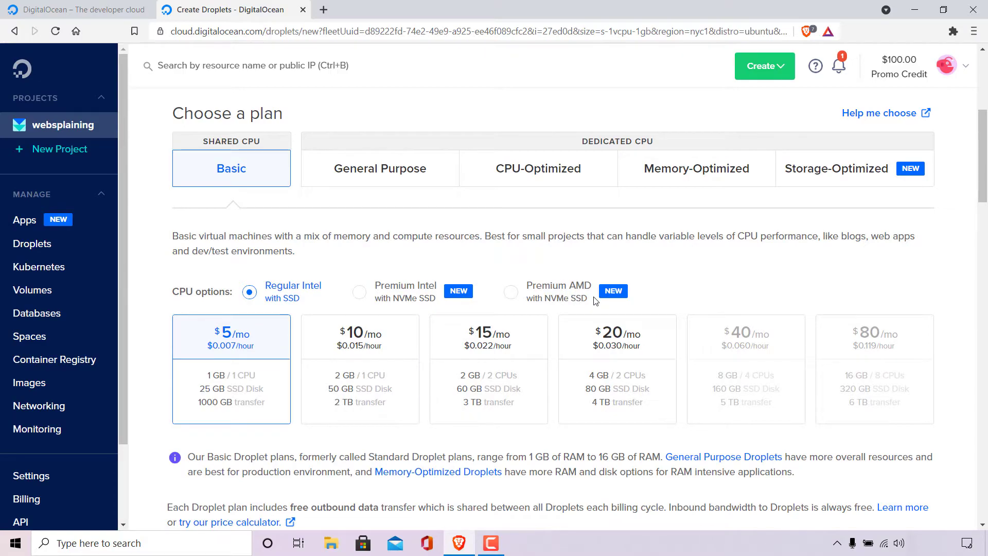
mouse_move(353, 275)
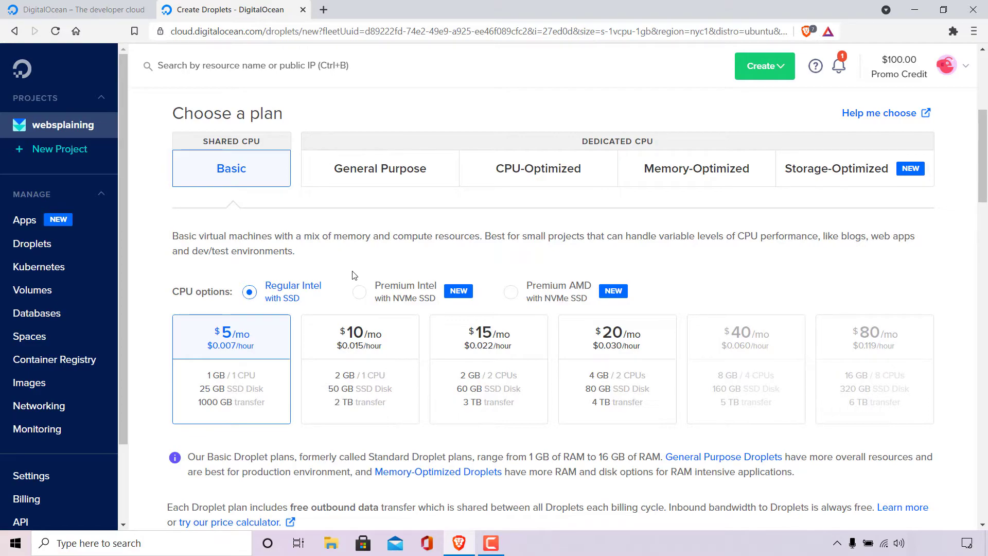
mouse_move(290, 347)
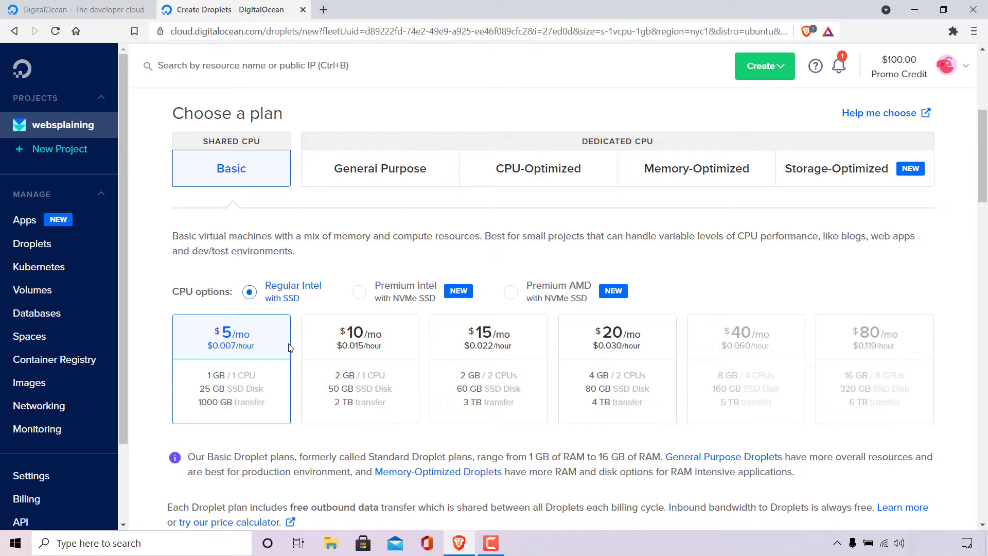
mouse_move(248, 351)
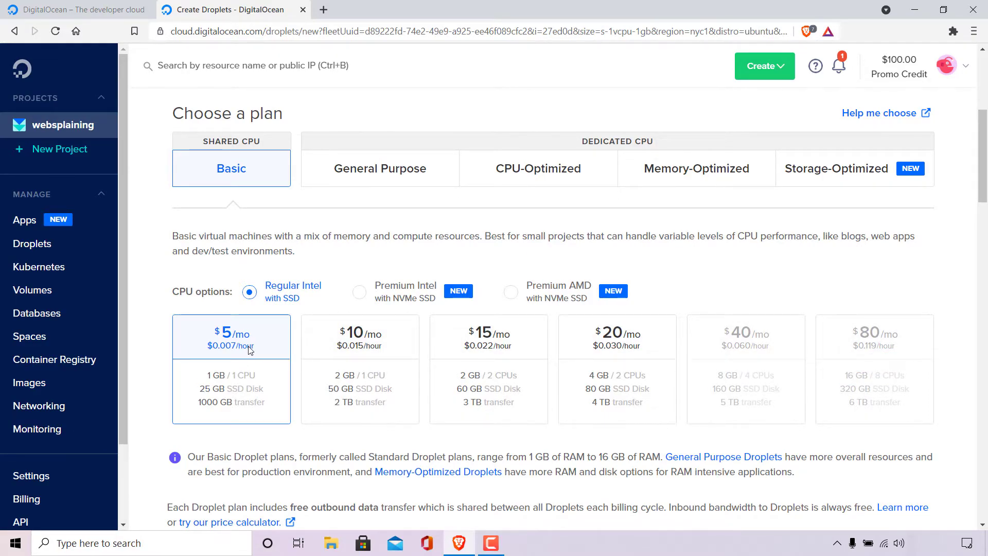
mouse_move(278, 361)
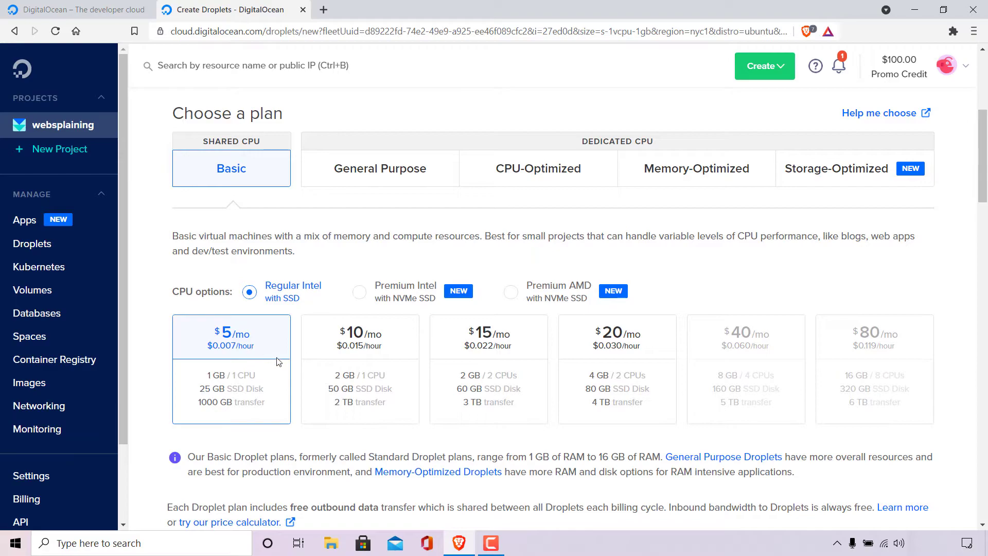
mouse_move(246, 382)
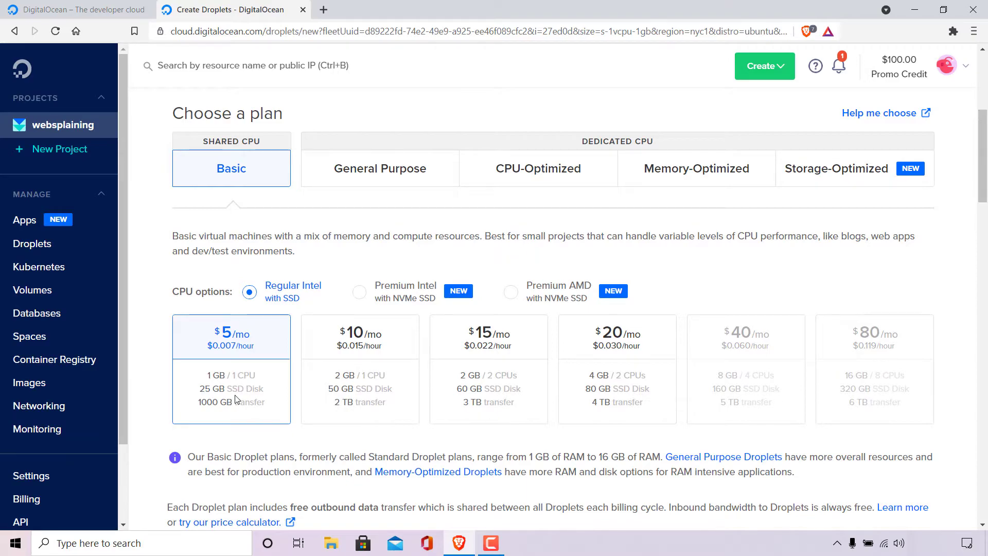
mouse_move(252, 414)
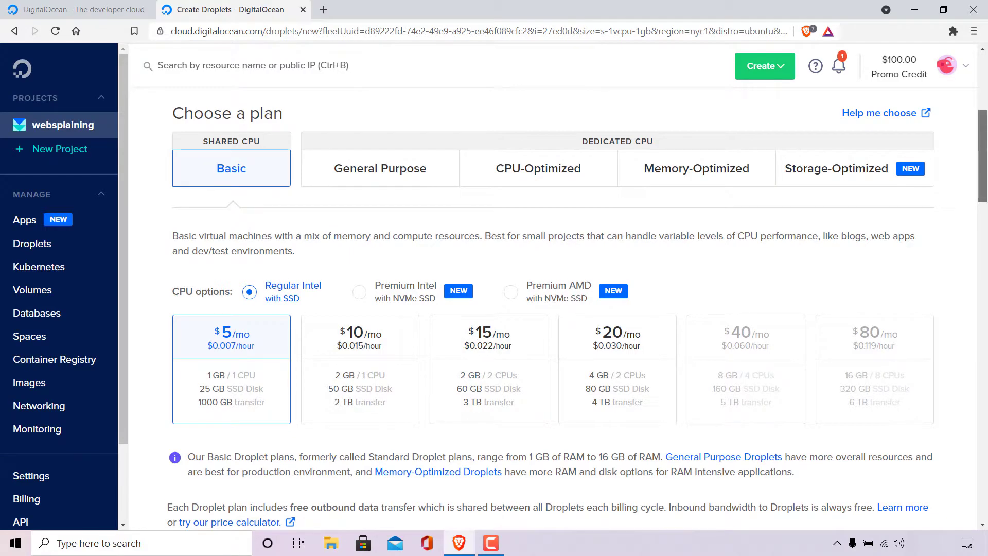
Dismiss the datacenter announcement and choose London as the droplet's region.
scroll("down", 3)
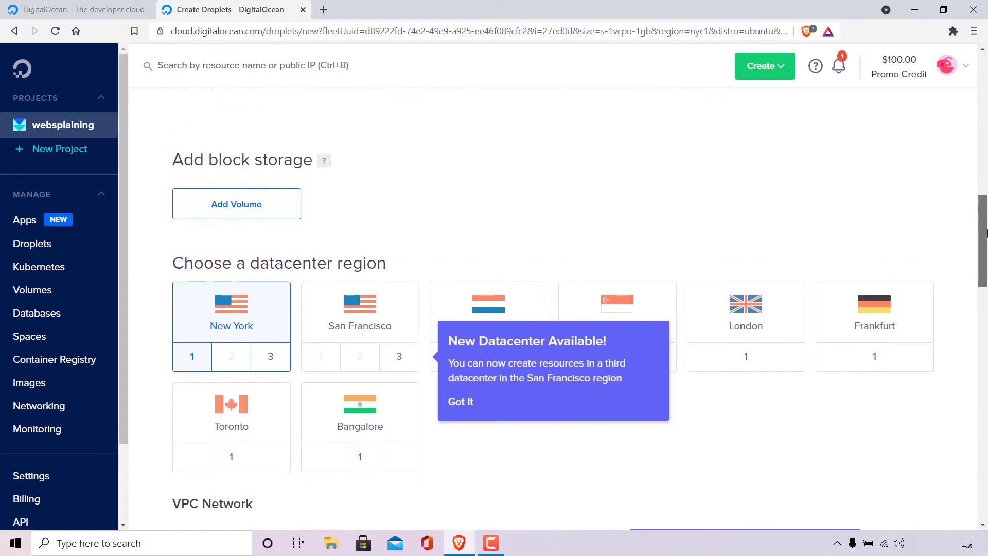
scroll("down", 3)
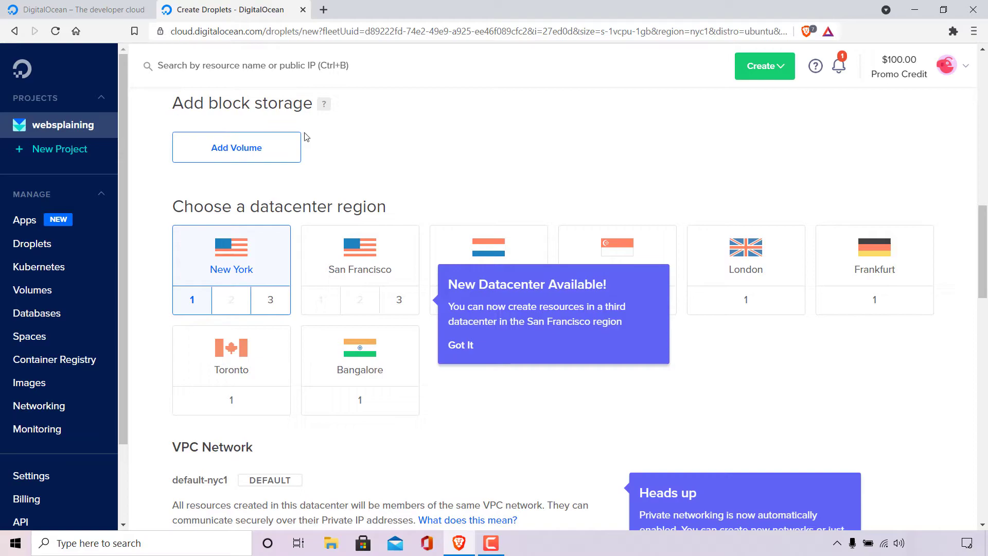
mouse_move(416, 209)
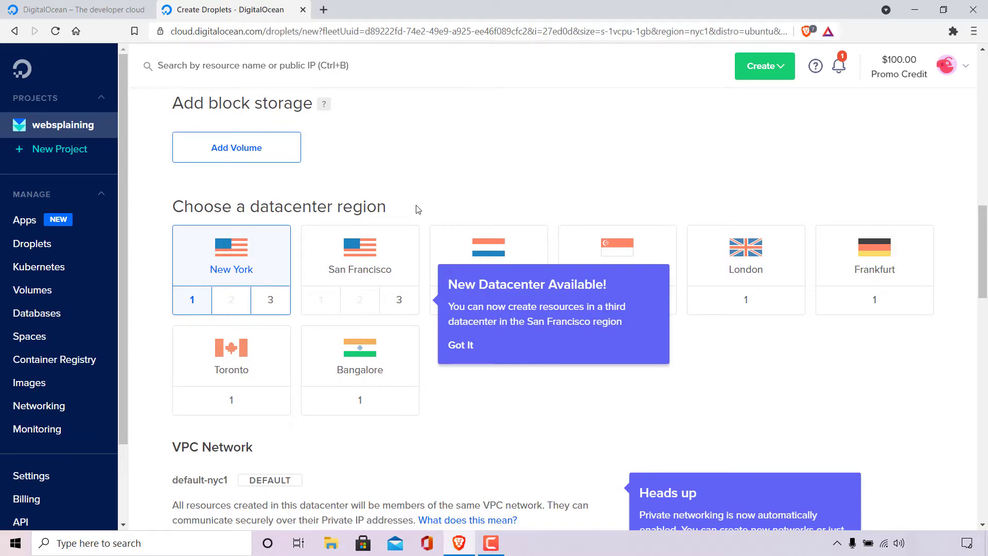
left_click(462, 345)
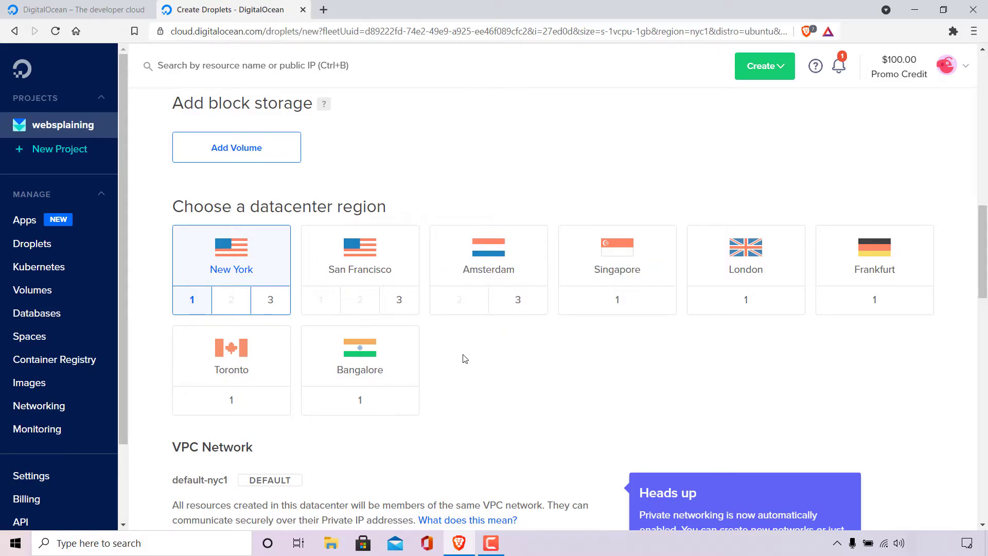
left_click(746, 254)
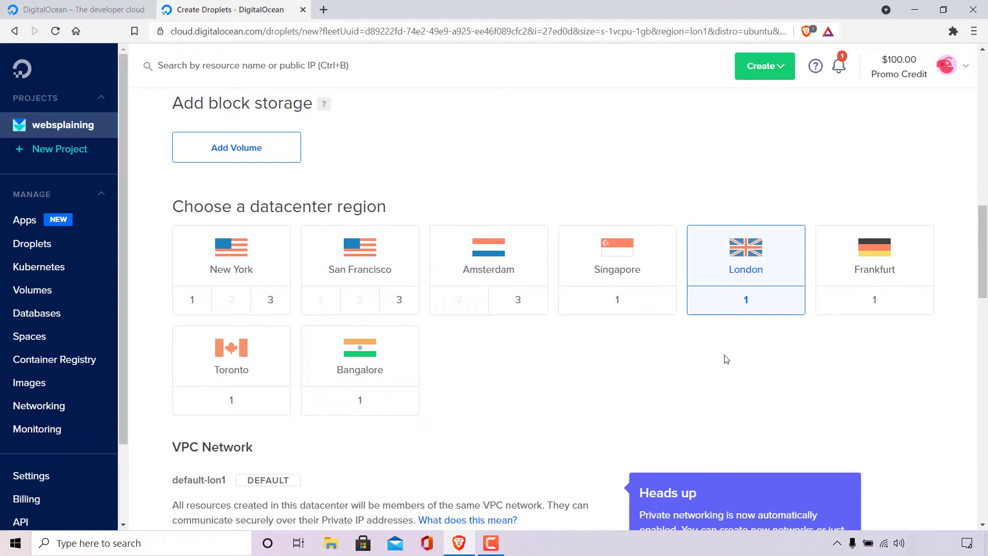
Reach the Authentication section and enter a root password meeting the requirements.
scroll("down", 3)
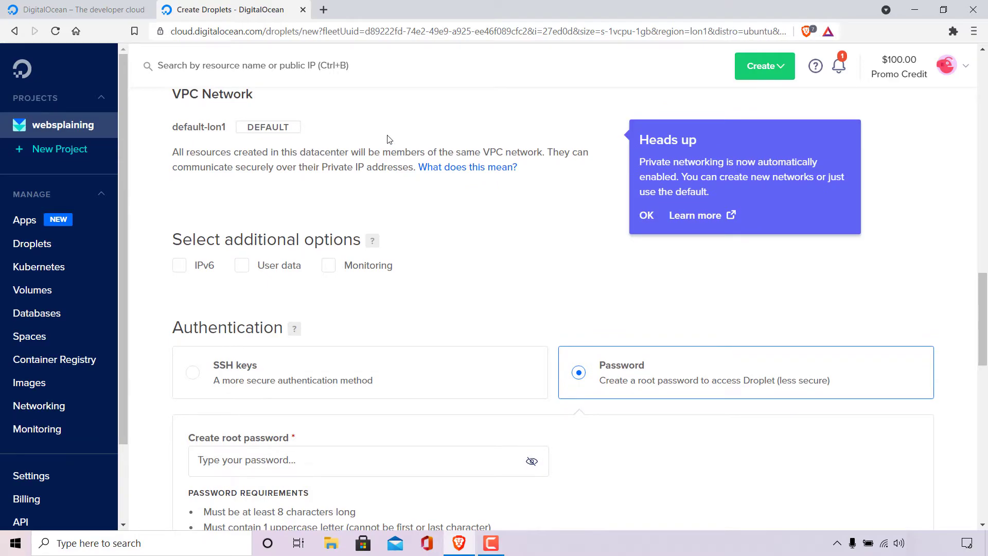
mouse_move(308, 115)
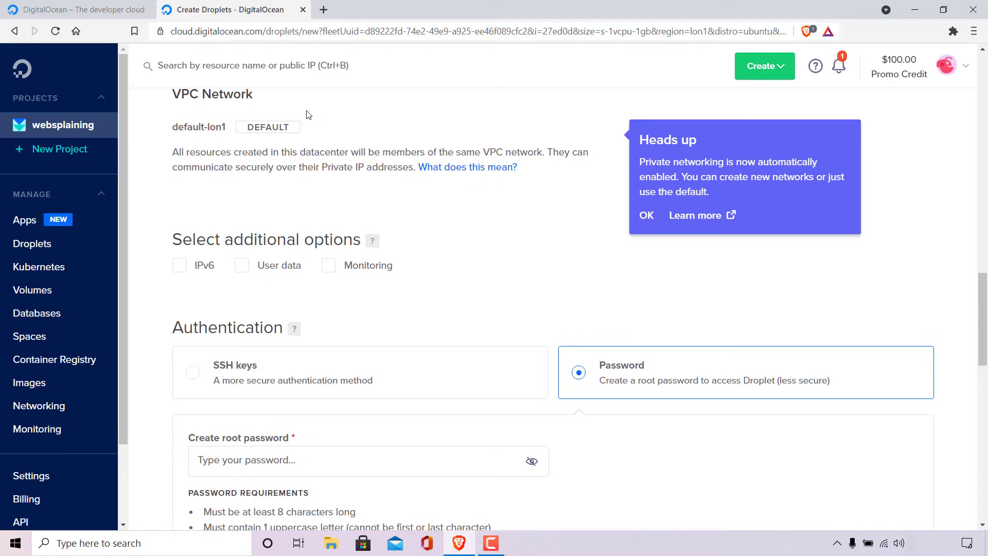
mouse_move(457, 245)
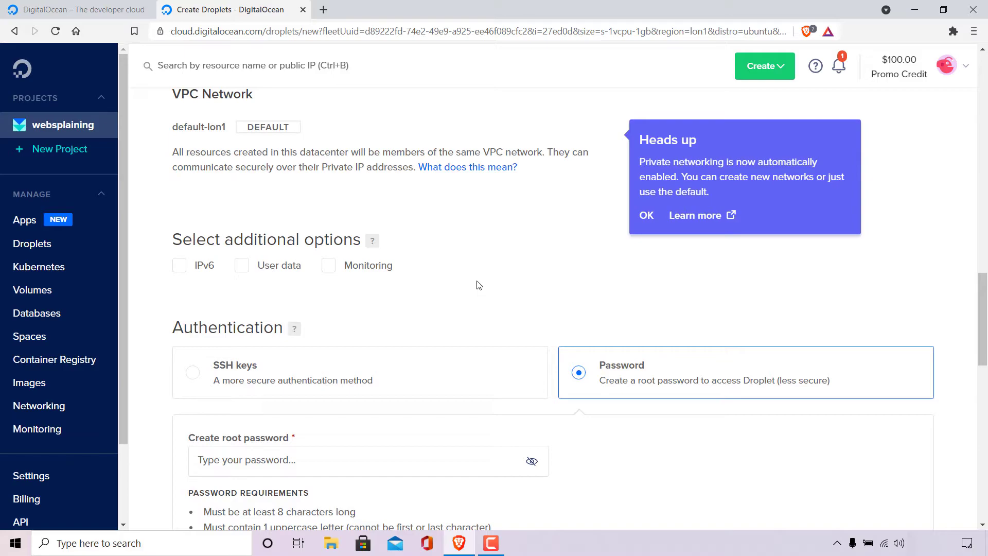
scroll("down", 3)
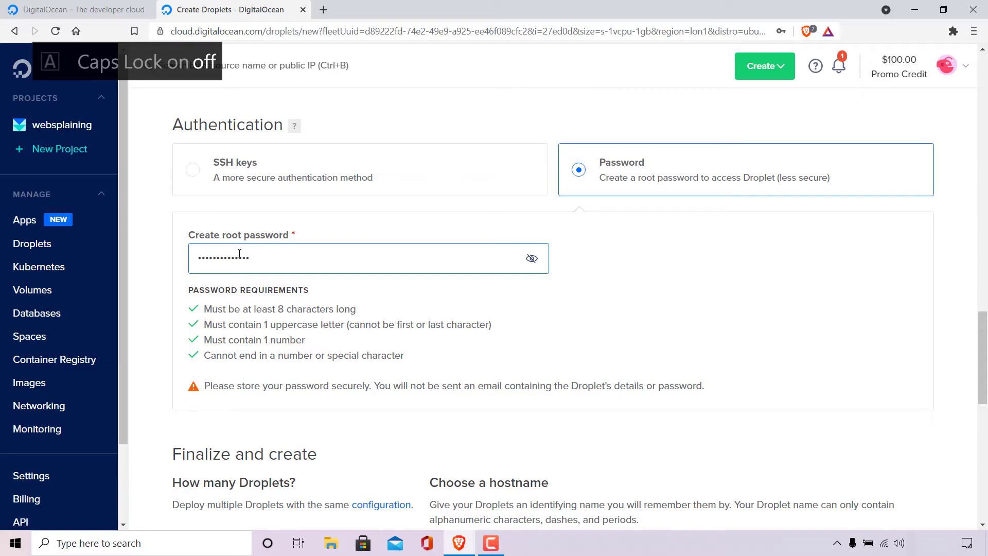
Set the droplet hostname to 'websplainingtestserver' in place of the default name.
scroll("down", 3)
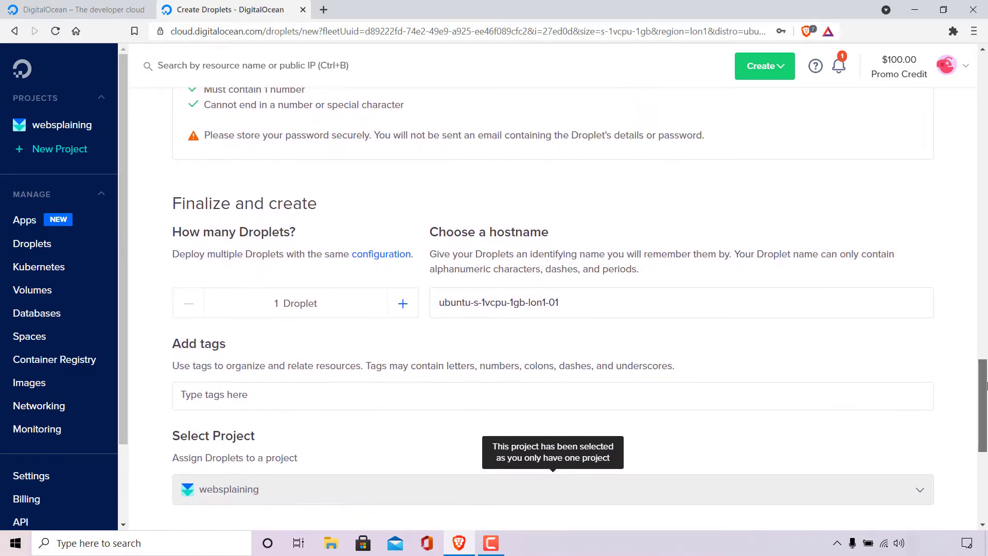
scroll("down", 3)
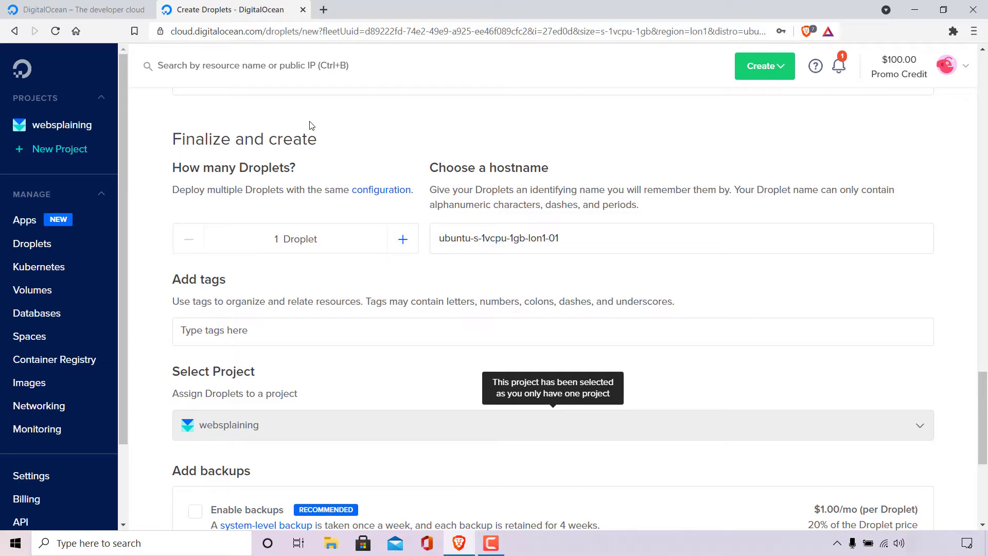
mouse_move(315, 170)
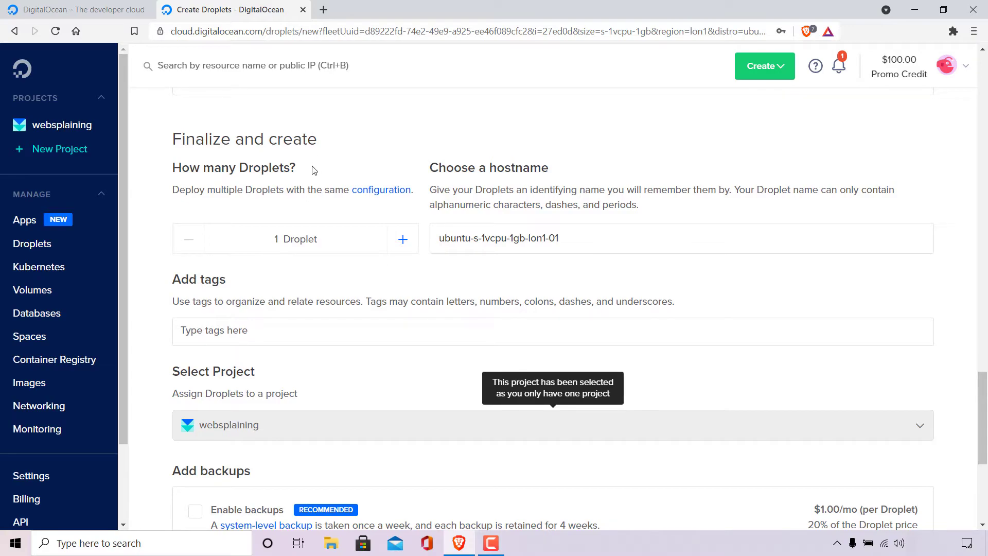
mouse_move(309, 263)
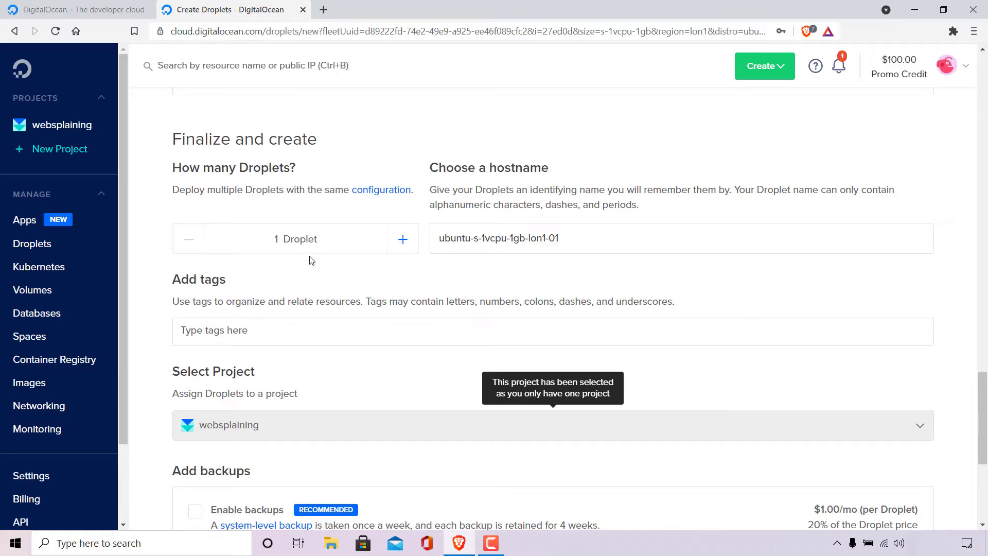
mouse_move(510, 189)
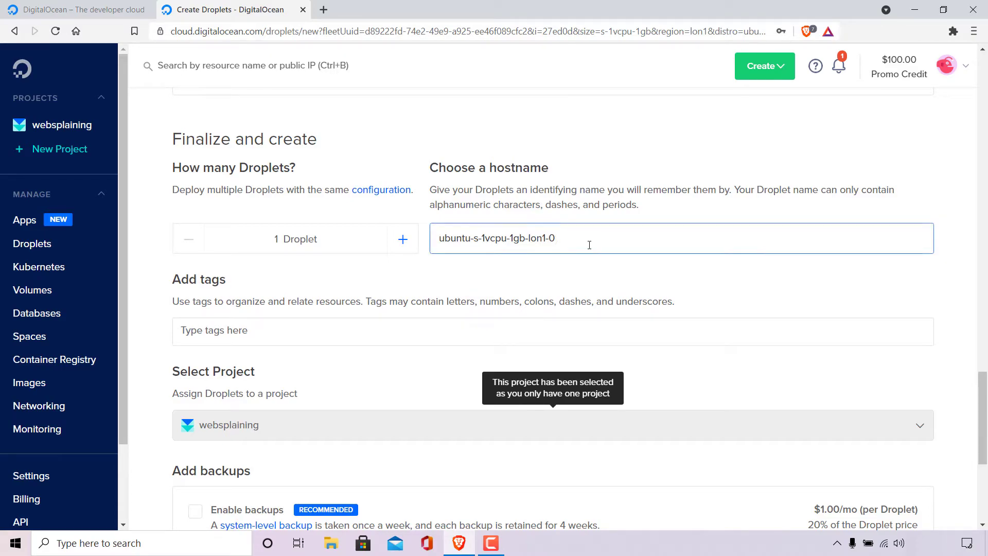
left_click(681, 238)
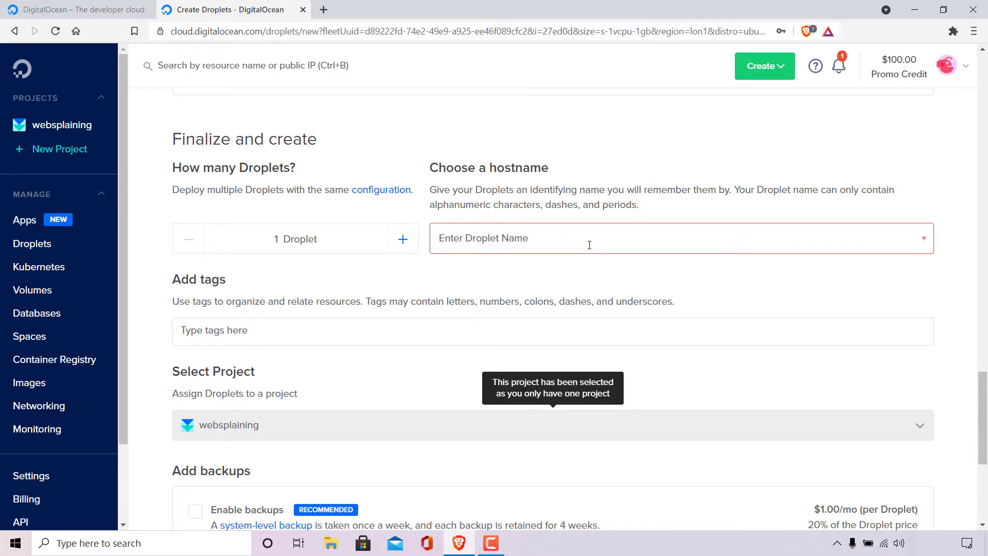
type("websplai")
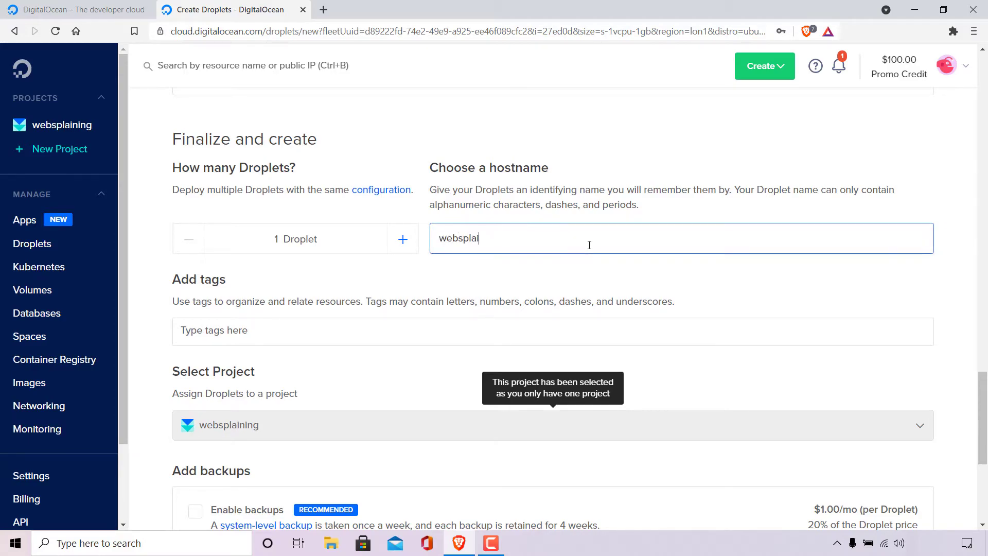
type("ningtestserver")
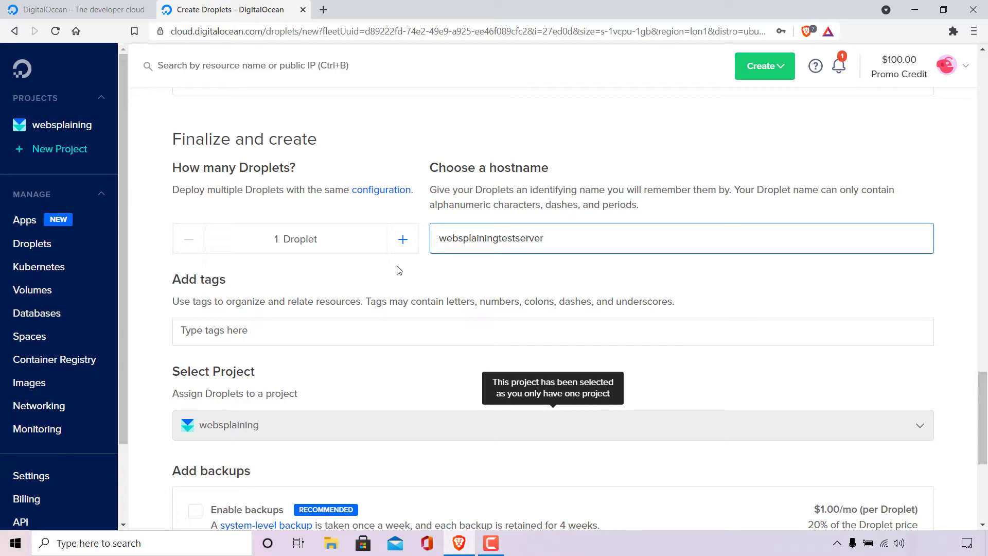
Create the configured droplet from the bottom of the Create Droplets page.
scroll("down", 3)
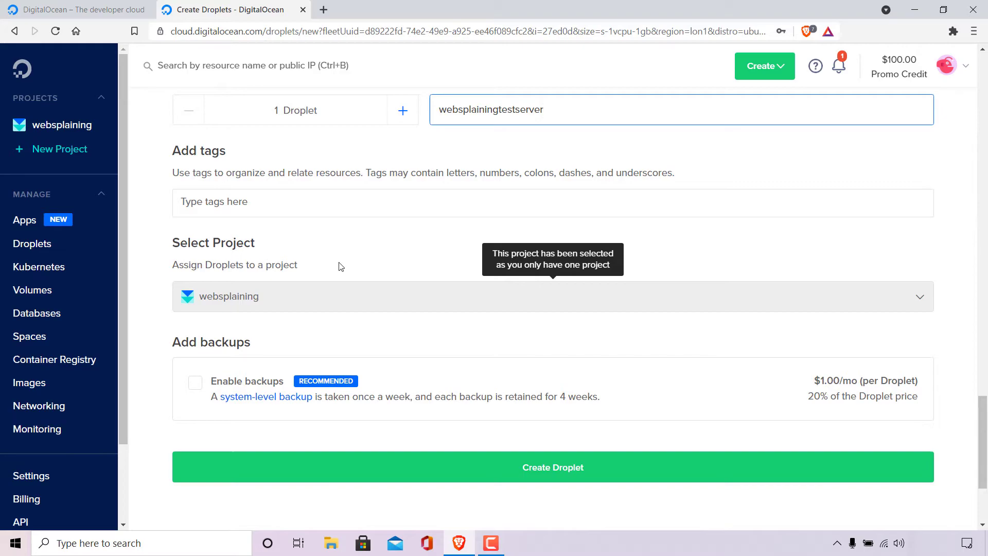
mouse_move(144, 191)
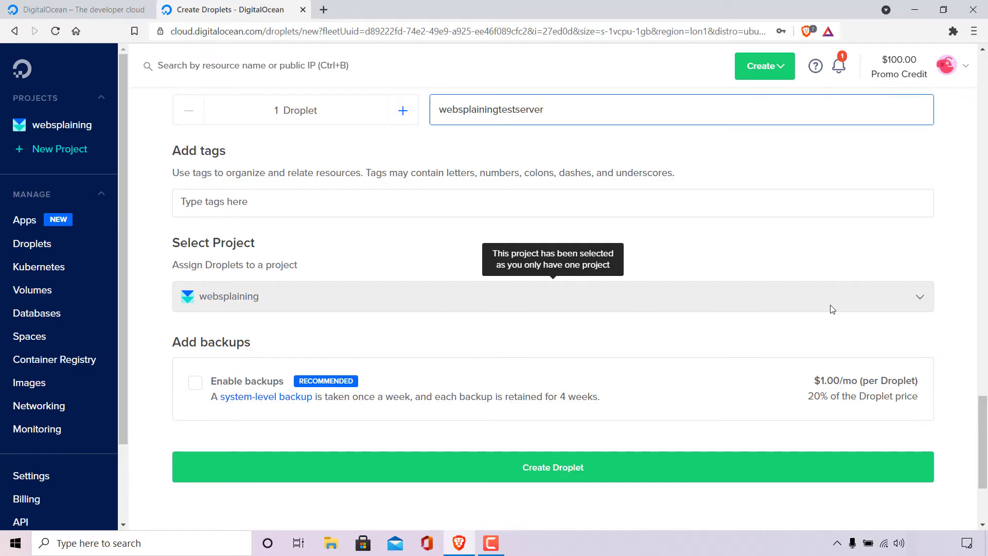
scroll("down", 3)
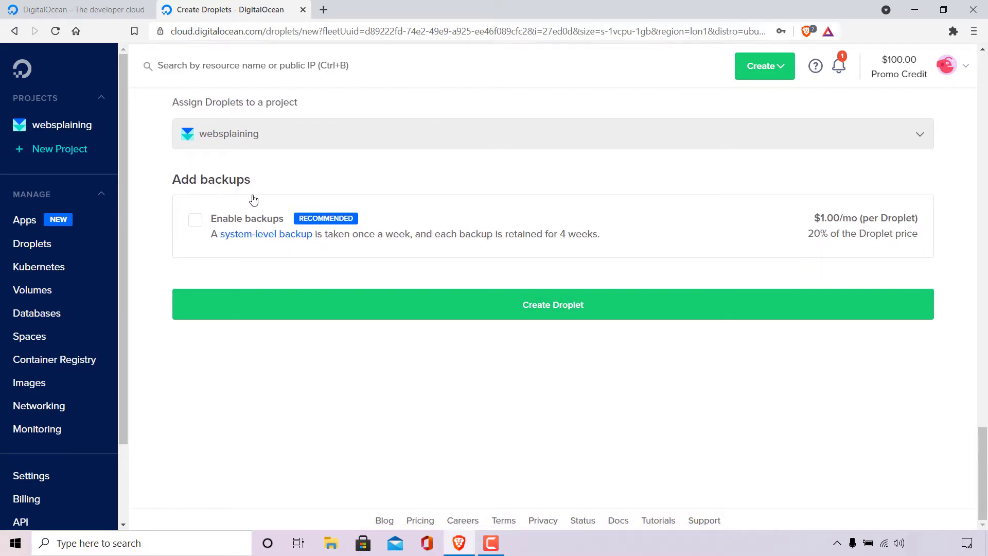
mouse_move(252, 209)
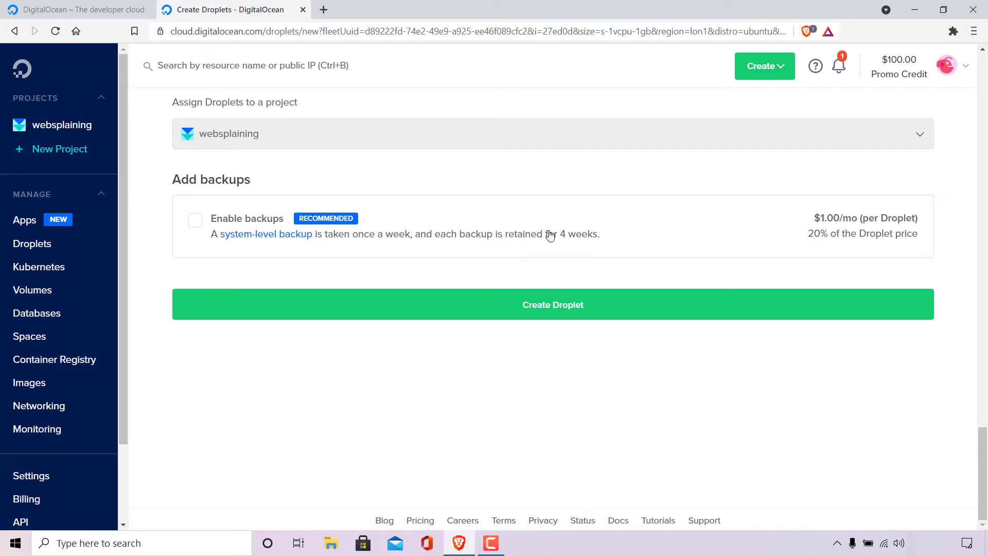
mouse_move(650, 313)
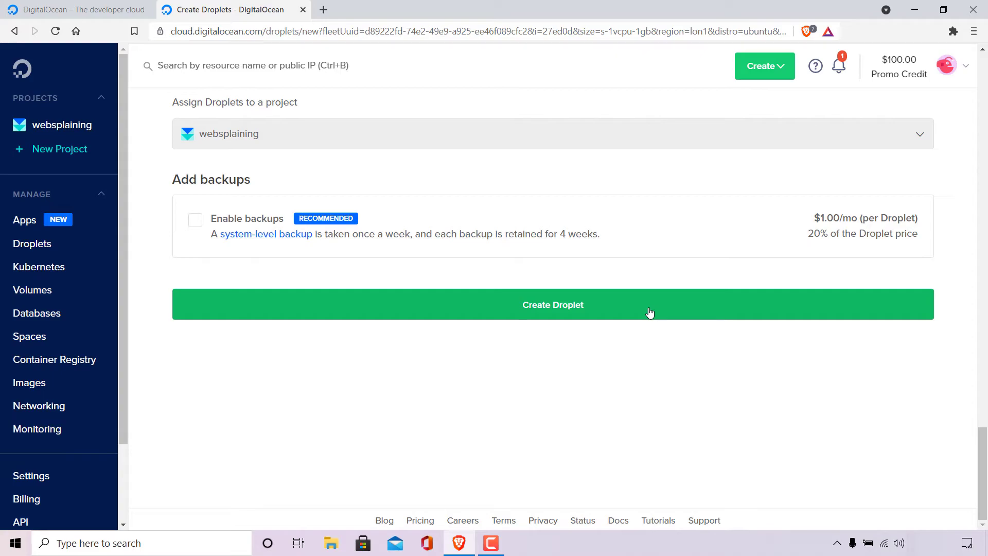
left_click(553, 304)
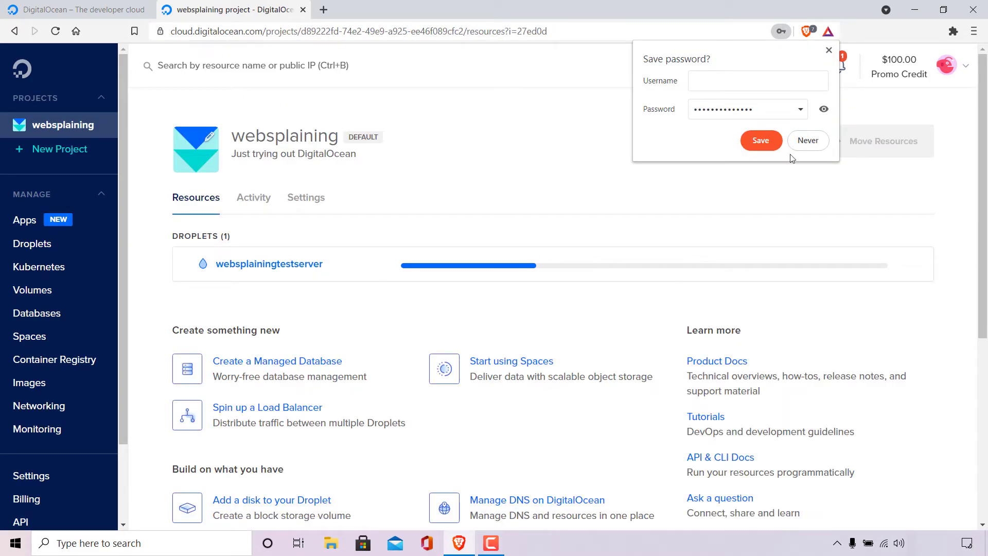
Choose Never on the browser's save-password offer.
left_click(809, 140)
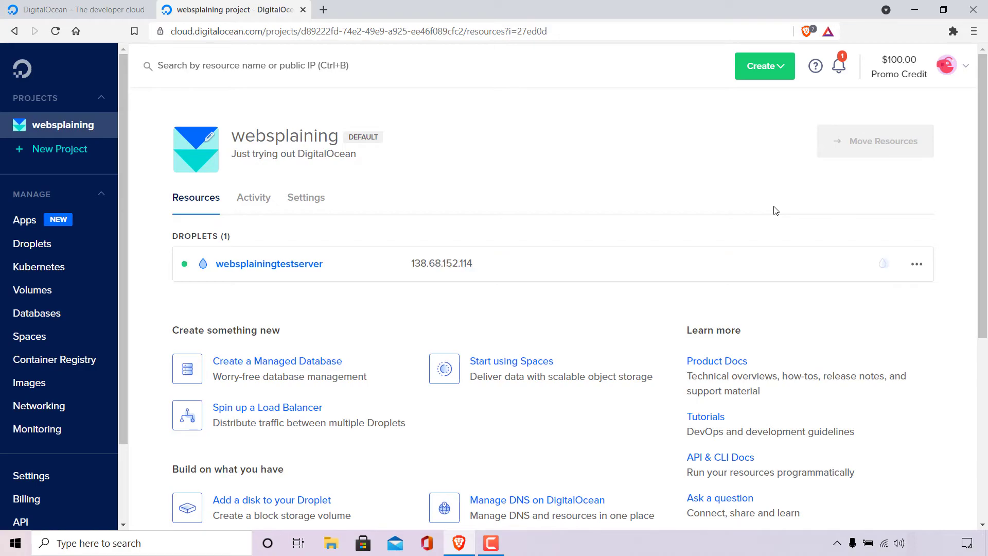
mouse_move(546, 223)
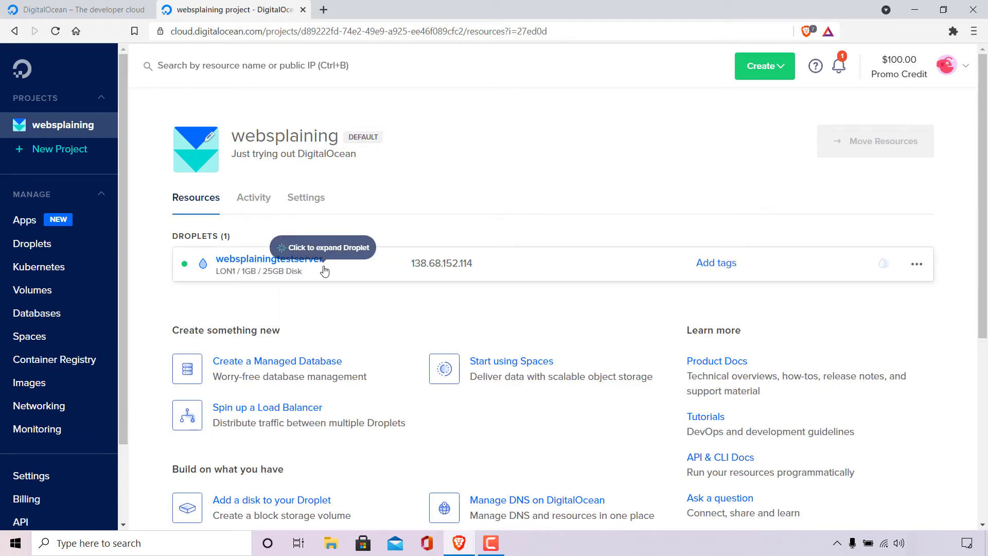
mouse_move(441, 271)
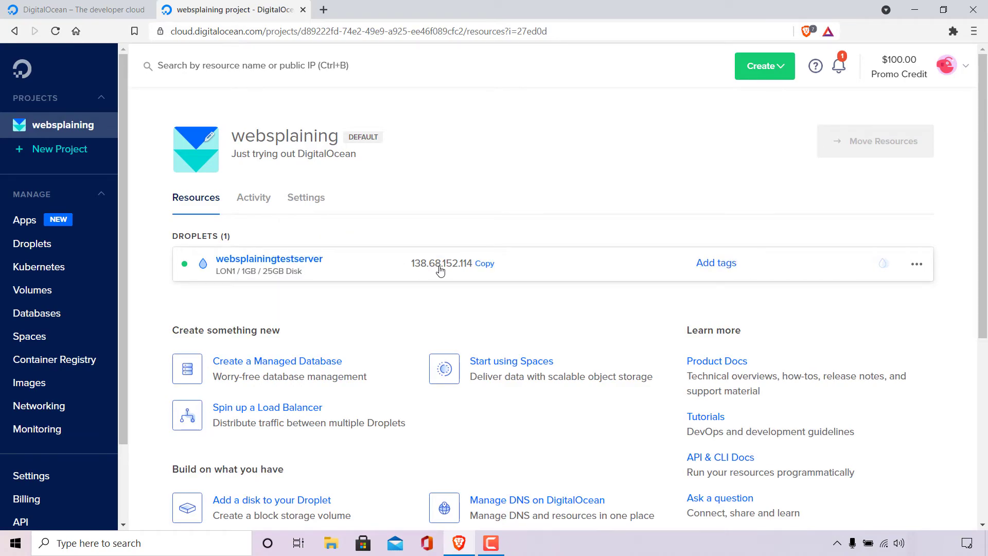
mouse_move(630, 264)
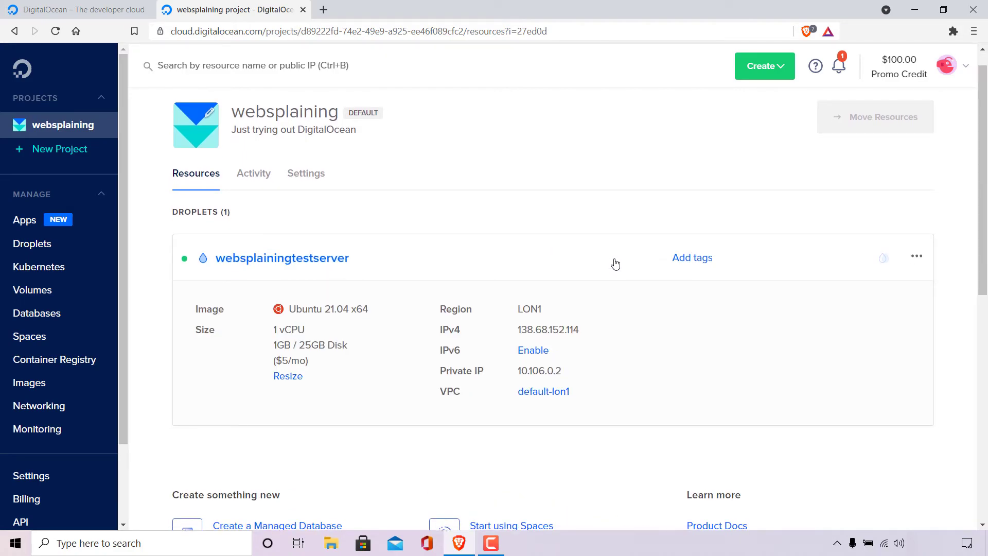
View the expanded droplet details: Ubuntu 21.04 x64, LON1, $5/mo and IP addresses.
scroll("down", 3)
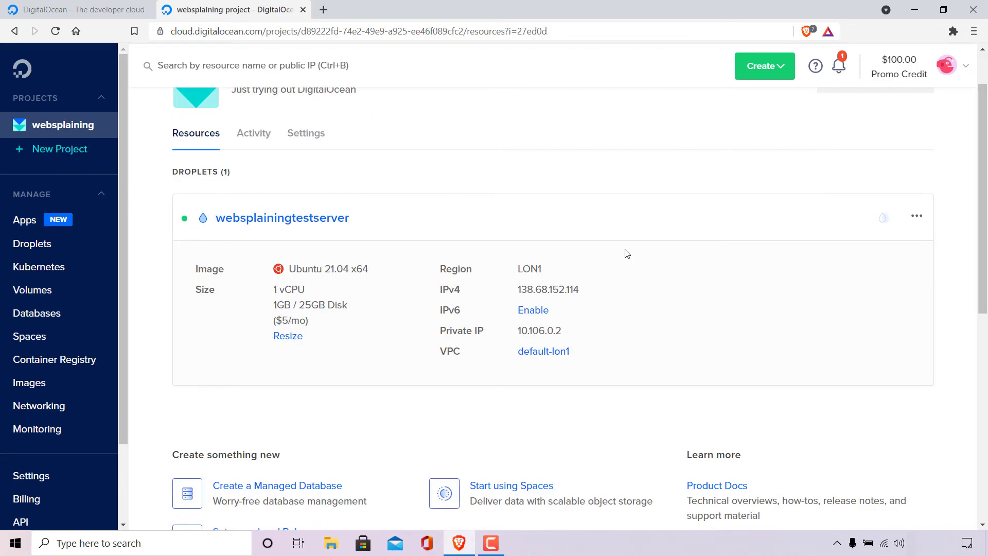
mouse_move(314, 297)
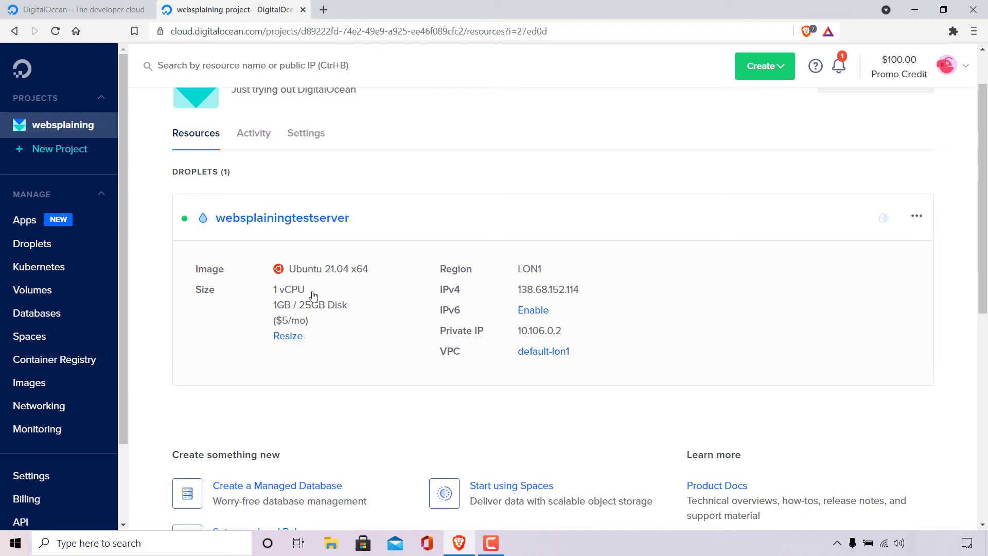
mouse_move(538, 271)
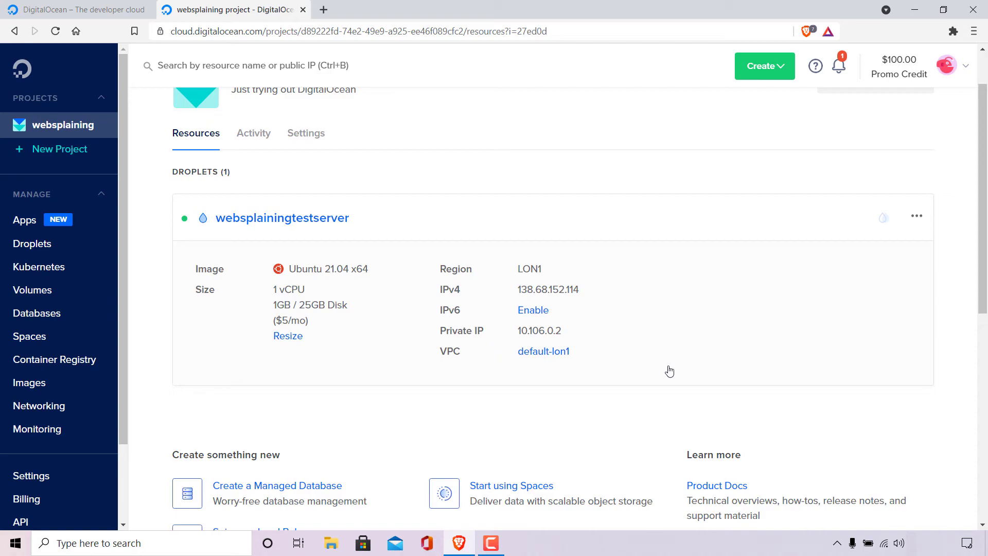
mouse_move(700, 355)
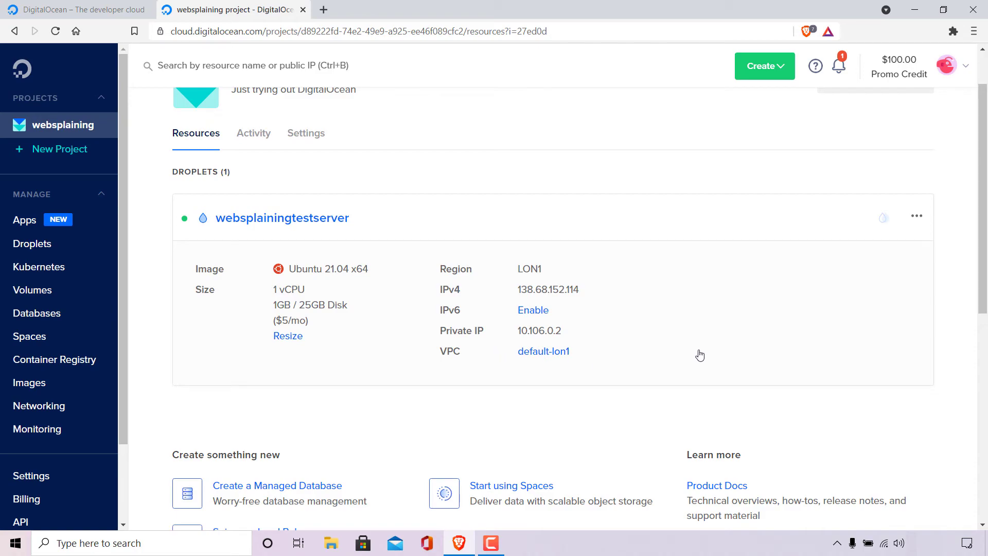
left_click(917, 217)
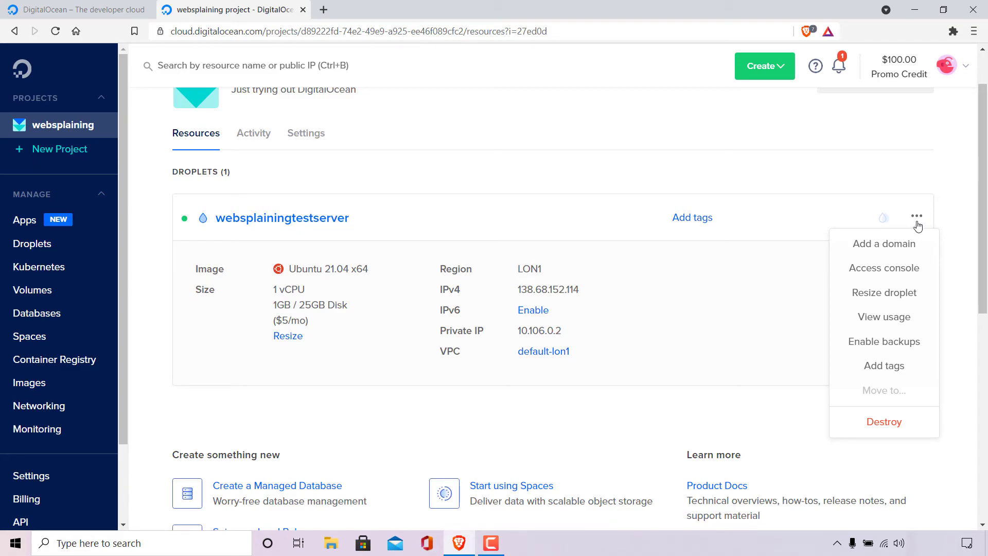
mouse_move(885, 317)
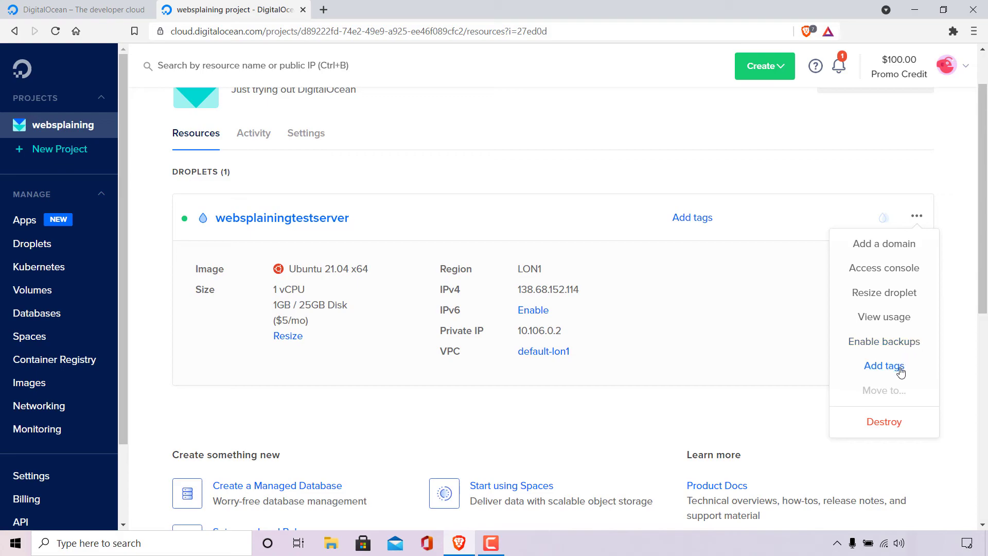
left_click(742, 413)
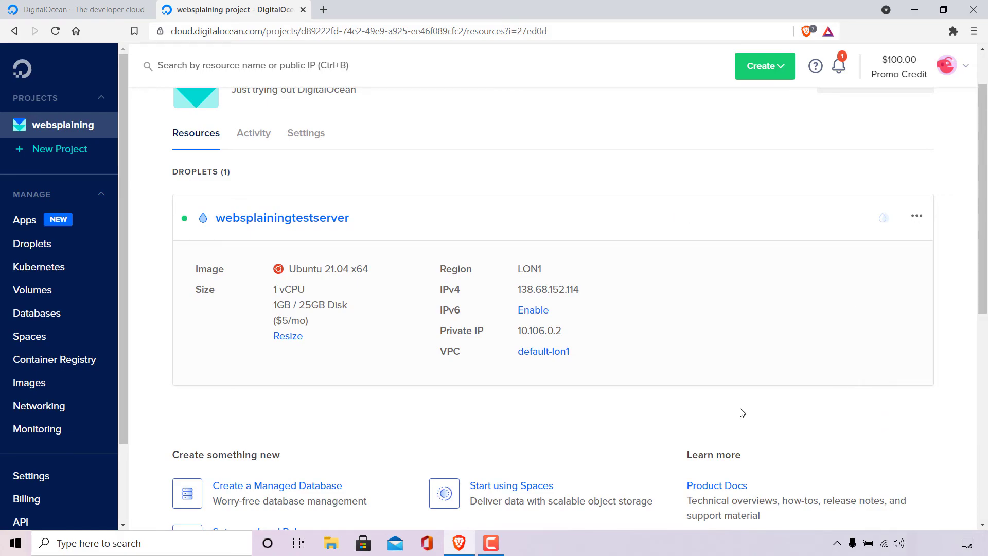